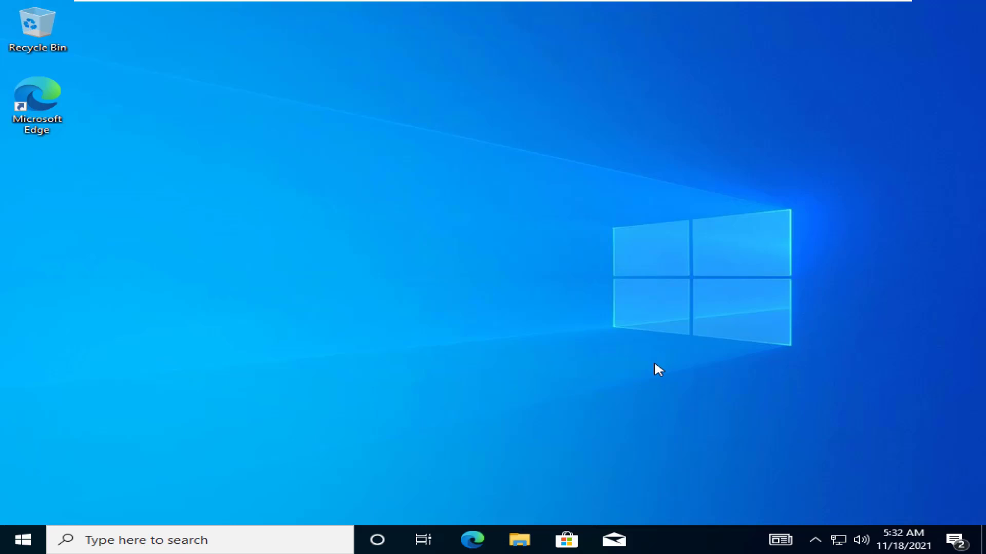
{"action": "mouse_move", "coordinate": [614, 432]}
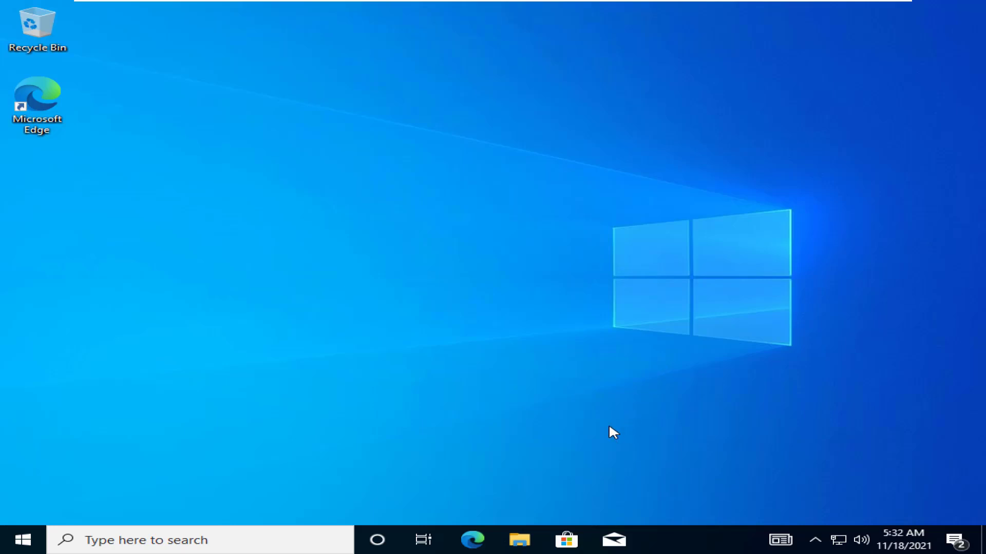
{"action": "mouse_move", "coordinate": [597, 373]}
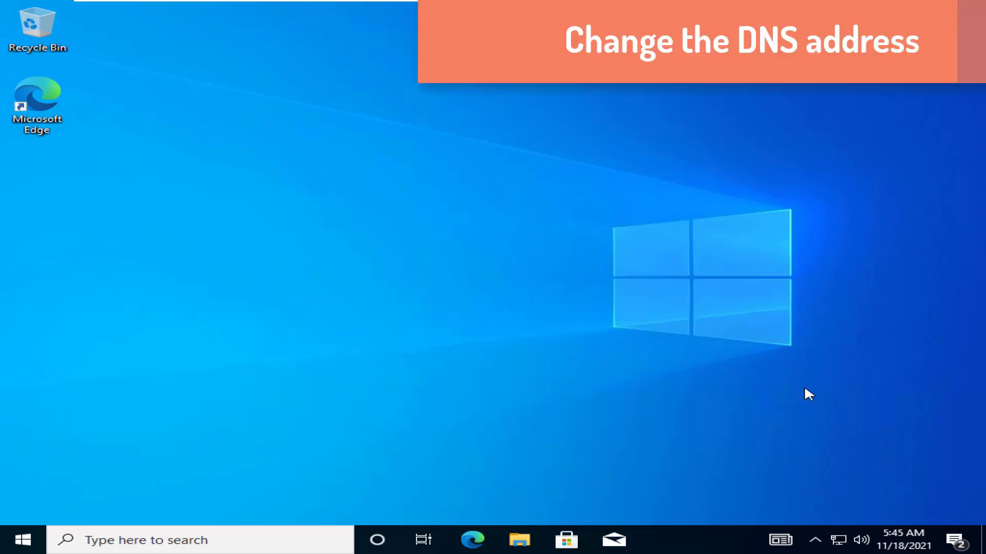
{"action": "mouse_move", "coordinate": [629, 245]}
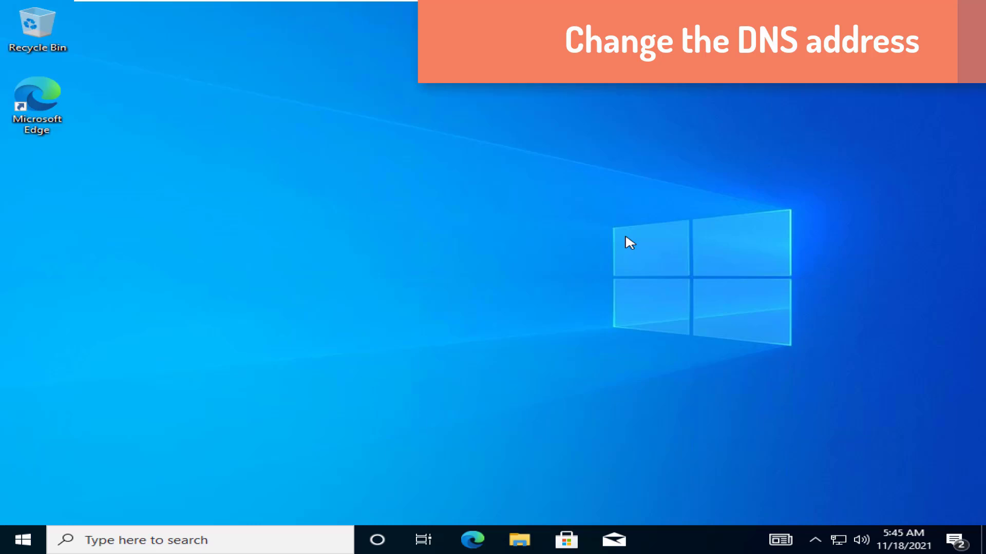
- Launch Network Connections via ncpa.cpl and start opening Ethernet0's properties from its context menu
{"action": "key", "text": "win+r"}
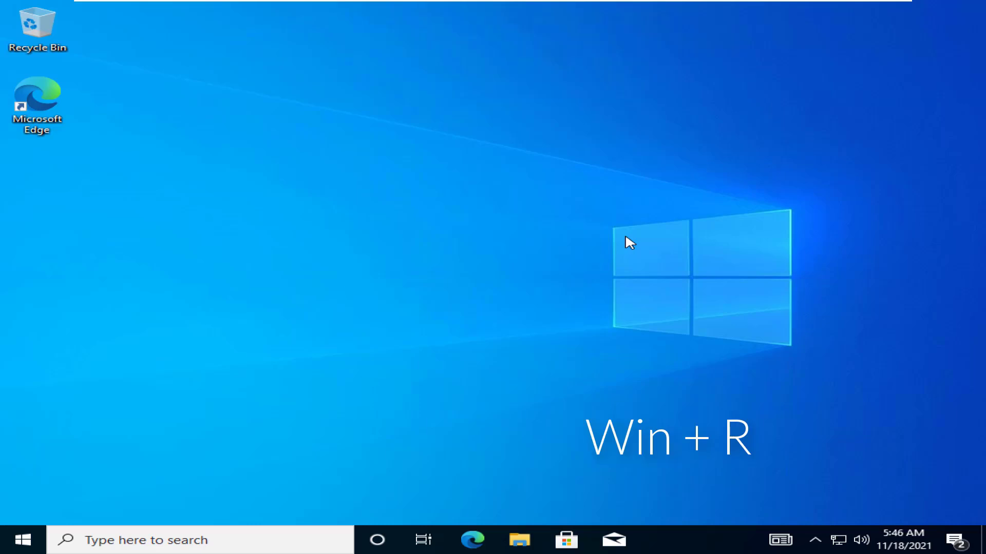
{"action": "key", "text": "Win+r"}
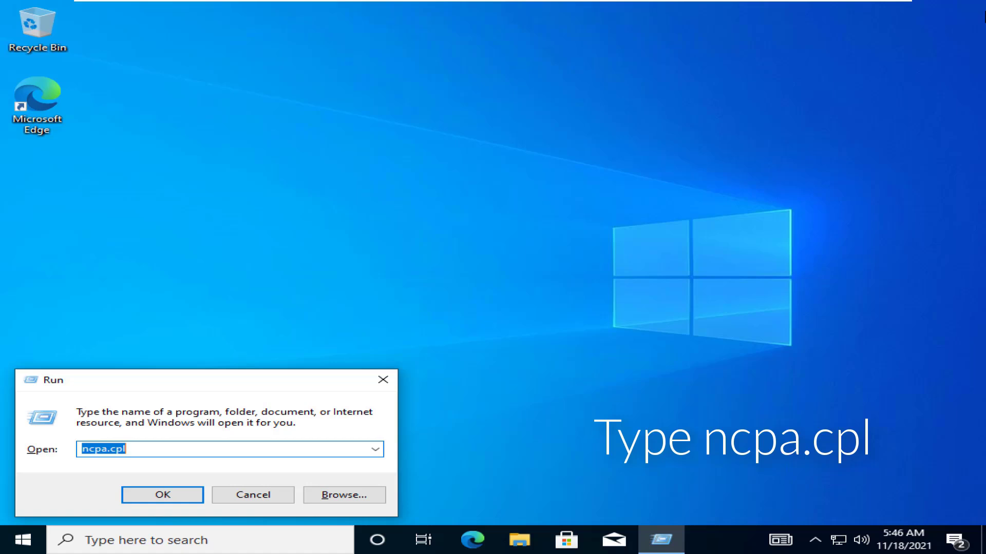
{"action": "left_click", "coordinate": [162, 495]}
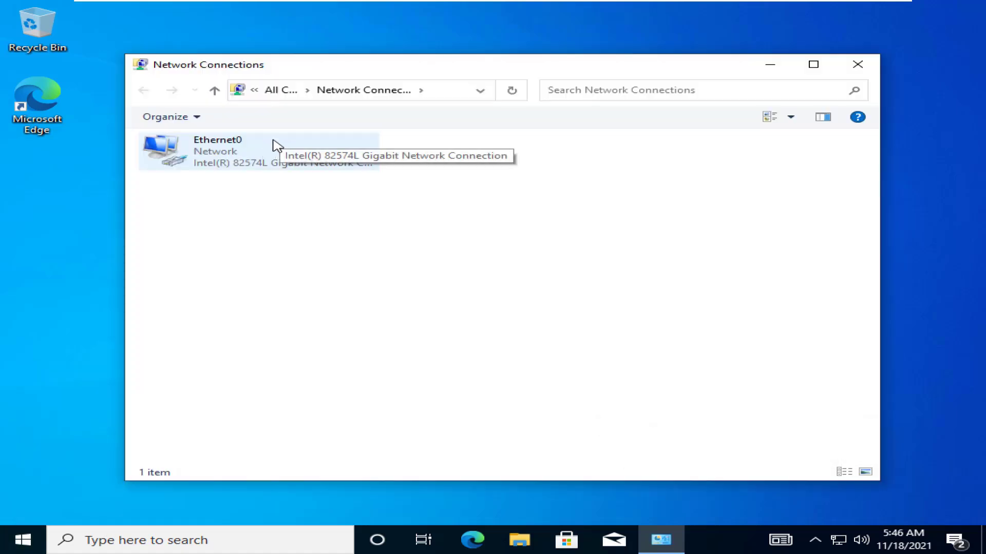
{"action": "right_click", "coordinate": [217, 151]}
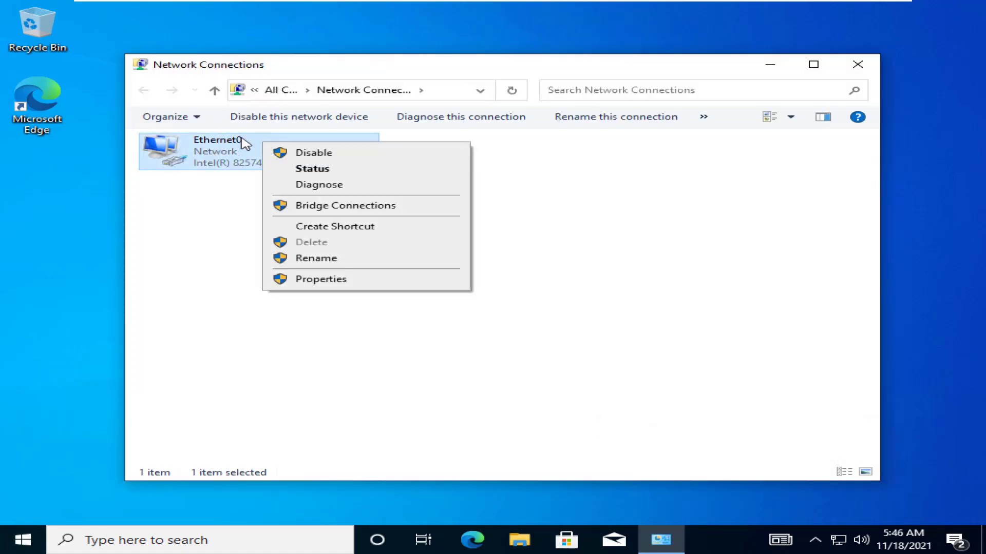
{"action": "mouse_move", "coordinate": [269, 215]}
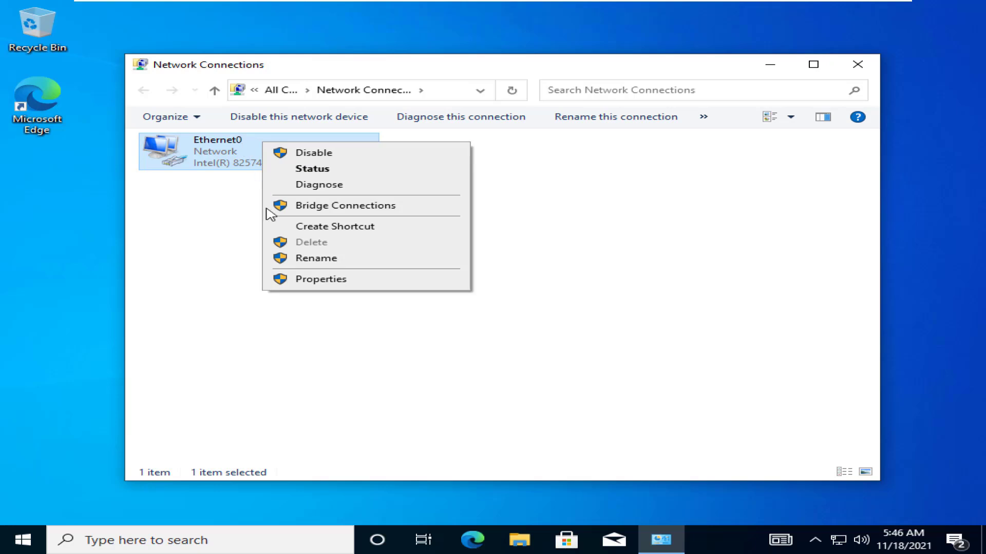
{"action": "left_click", "coordinate": [320, 278]}
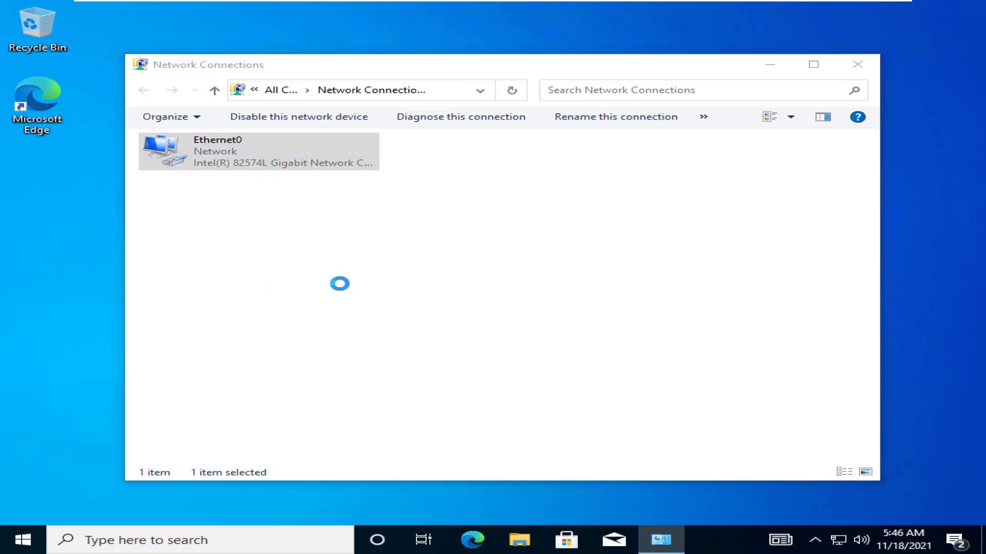
- Open the Internet Protocol Version 4 (TCP/IPv4) properties for the Ethernet0 connection
{"action": "double_click", "coordinate": [257, 151]}
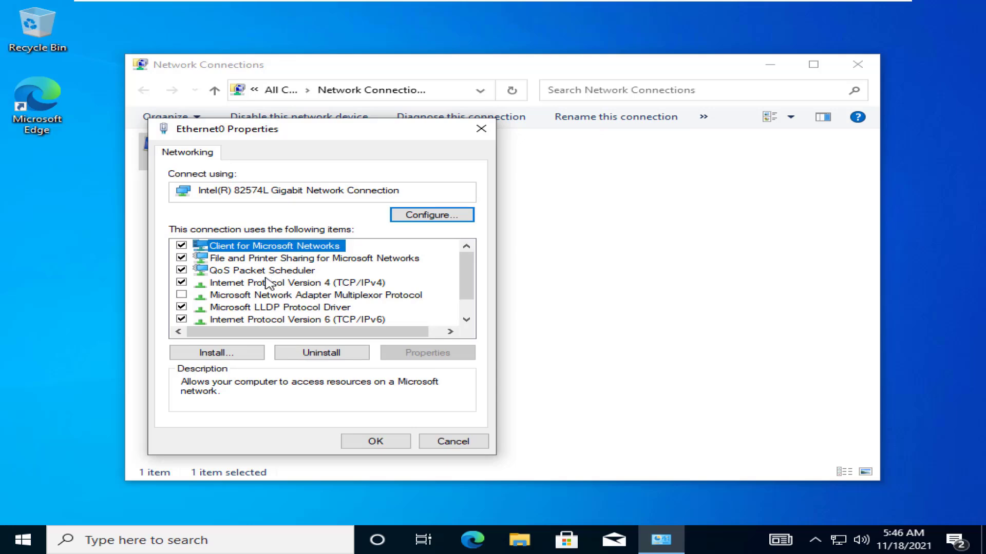
{"action": "left_click", "coordinate": [296, 282]}
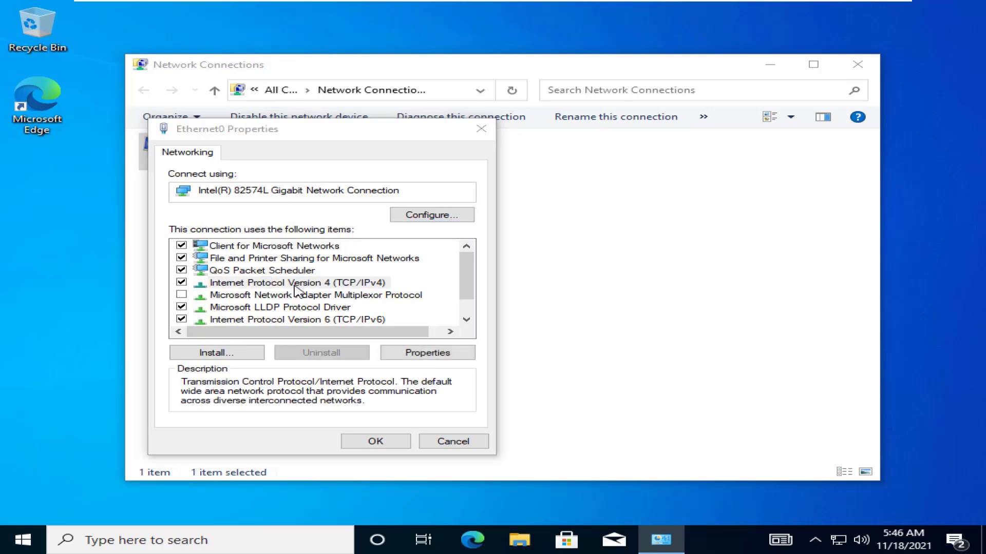
{"action": "left_click", "coordinate": [427, 352]}
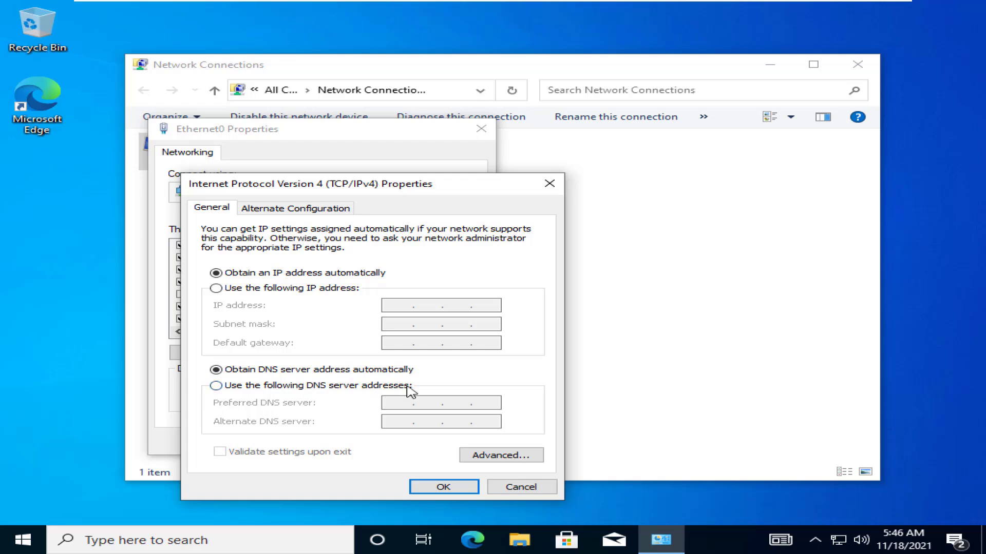
{"action": "mouse_move", "coordinate": [238, 392]}
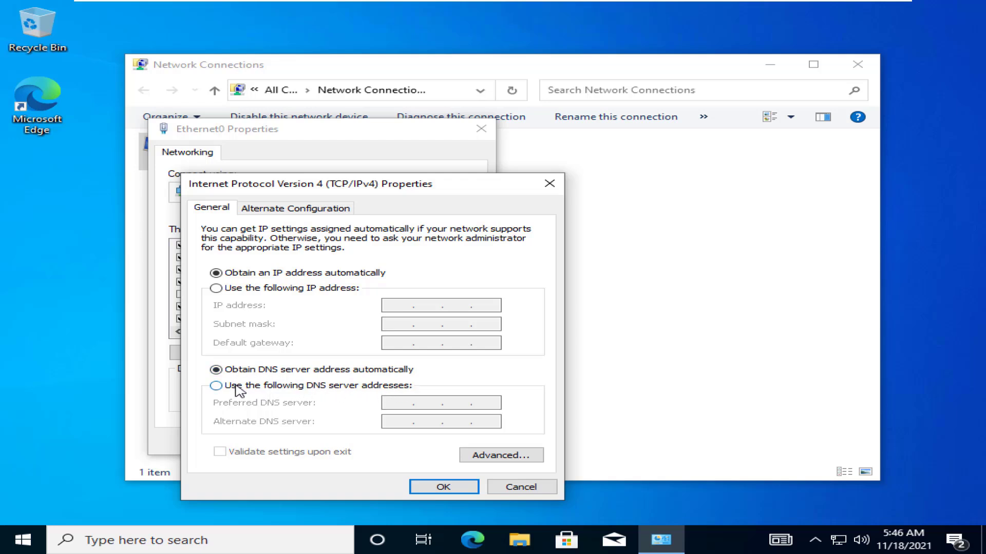
- Enter manual DNS servers 8.8.8.8 preferred and 8.8.4.4 alternate for Ethernet0's IPv4
{"action": "left_click", "coordinate": [217, 385]}
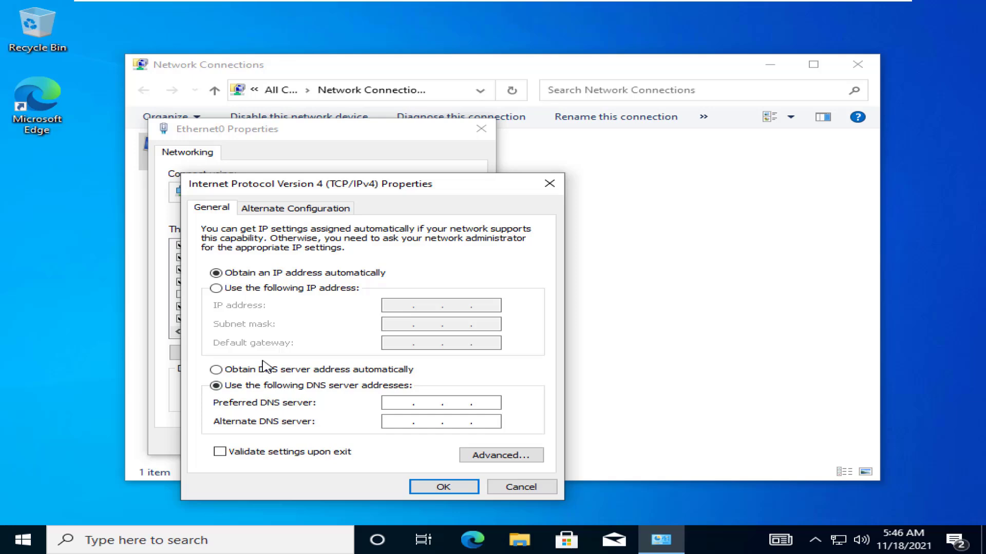
{"action": "type", "text": "88"}
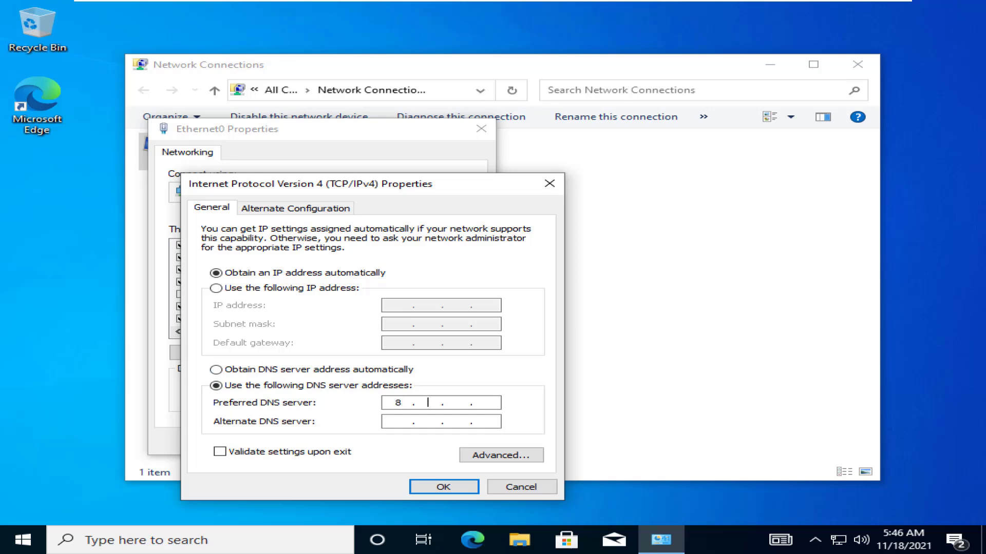
{"action": "type", "text": "8."}
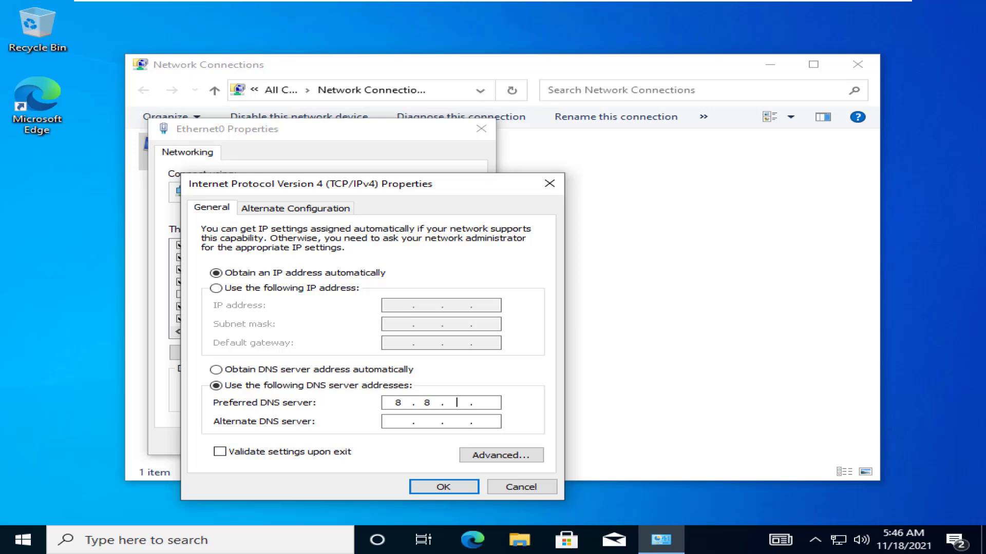
{"action": "type", "text": "8"}
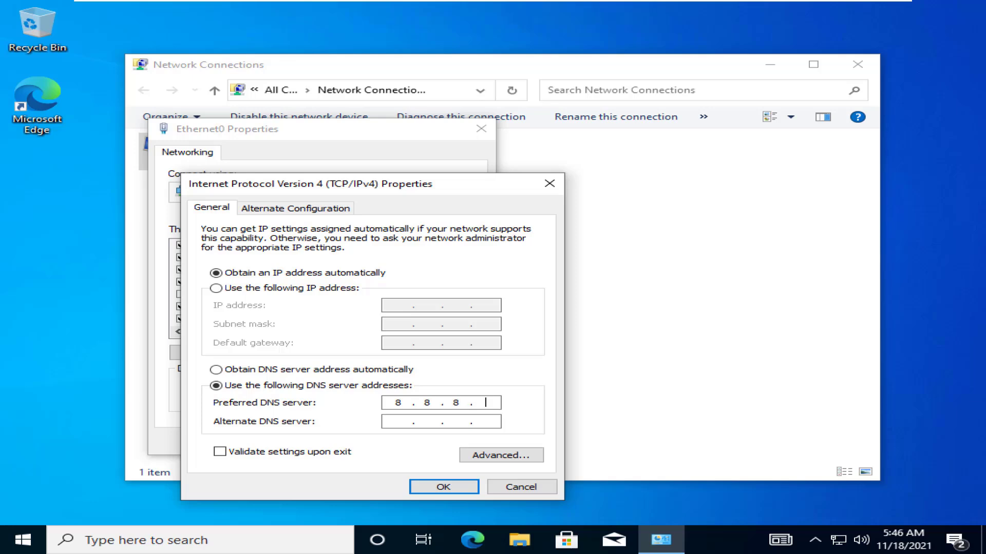
{"action": "type", "text": "8"}
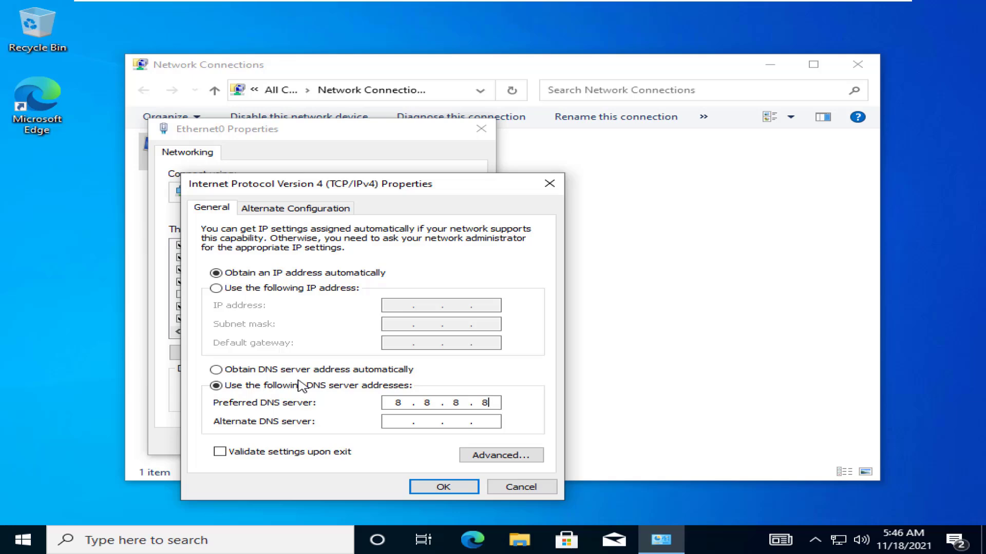
{"action": "left_click", "coordinate": [414, 421]}
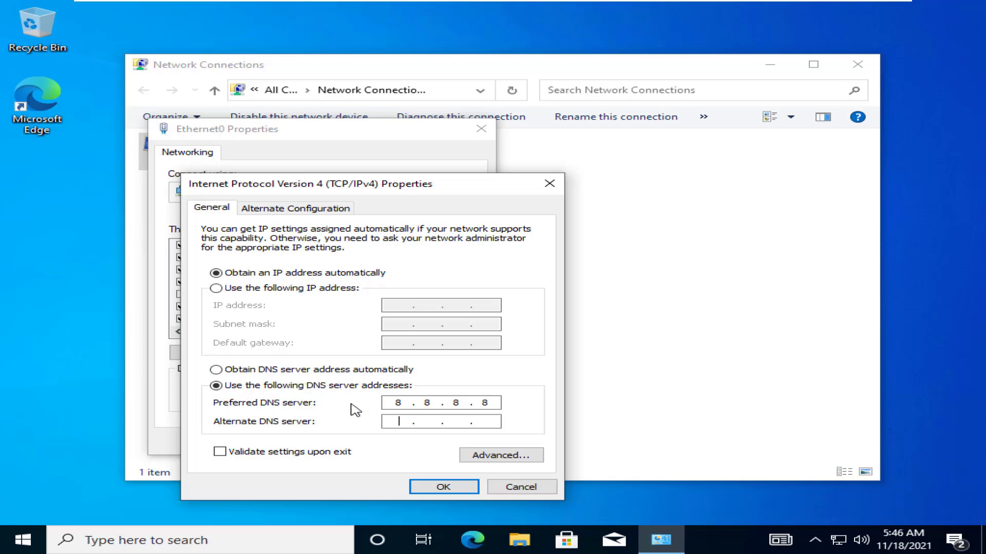
{"action": "type", "text": "8 . . ."}
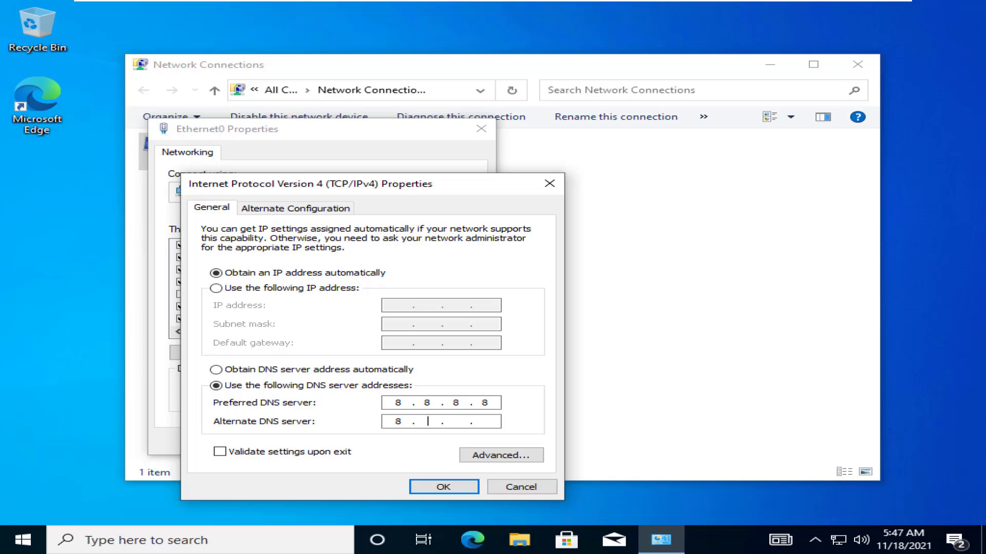
{"action": "type", "text": "8 ."}
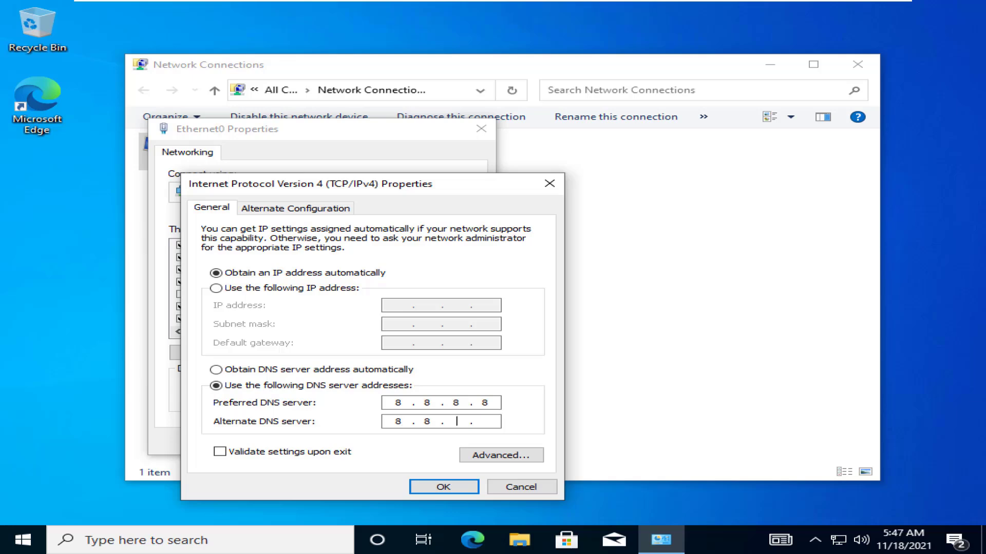
{"action": "type", "text": "4.4"}
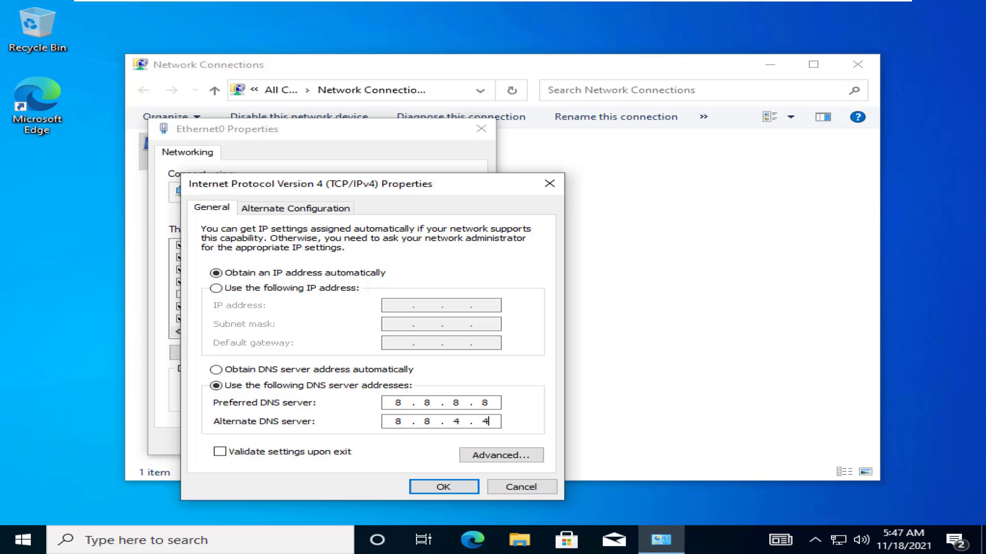
{"action": "mouse_move", "coordinate": [330, 314]}
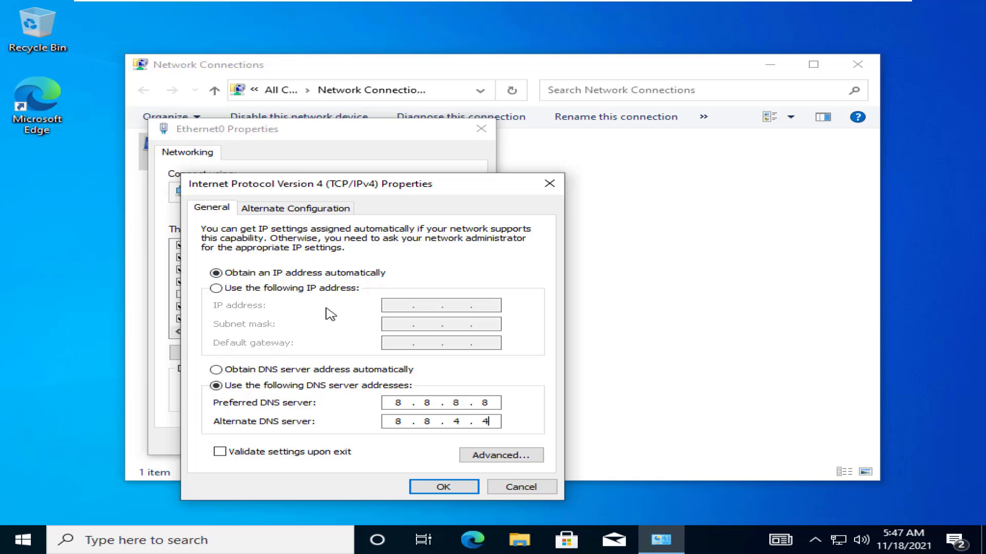
- Enable 'Validate settings upon exit' and apply the IPv4 DNS settings with OK
{"action": "left_click", "coordinate": [220, 452]}
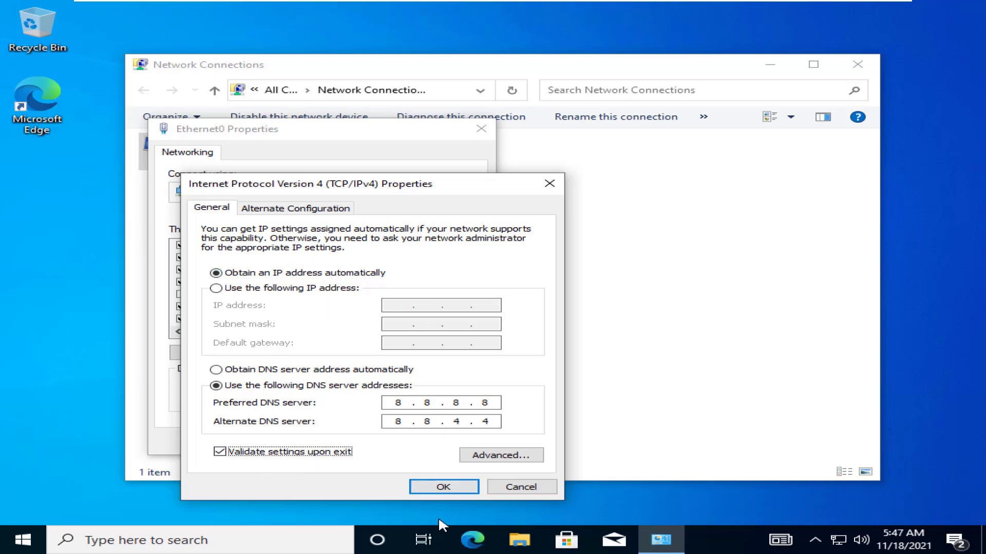
{"action": "left_click", "coordinate": [443, 487]}
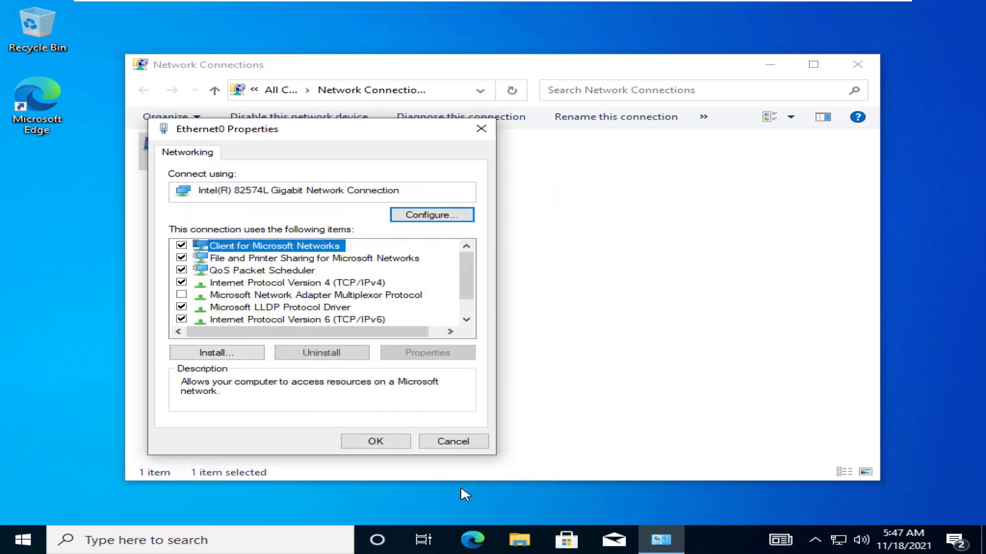
{"action": "mouse_move", "coordinate": [376, 440]}
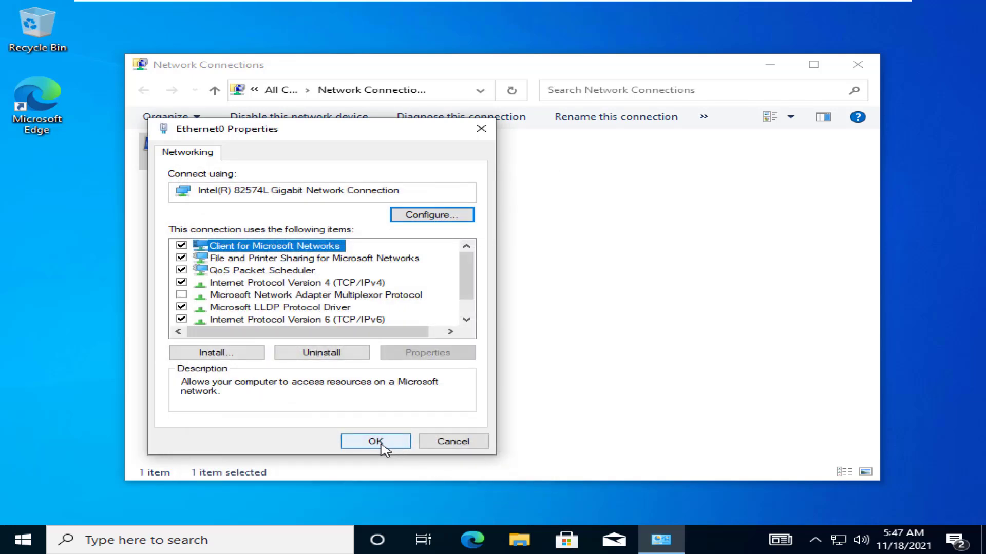
- Close Ethernet0's properties and disable the Ethernet0 connection
{"action": "left_click", "coordinate": [376, 441]}
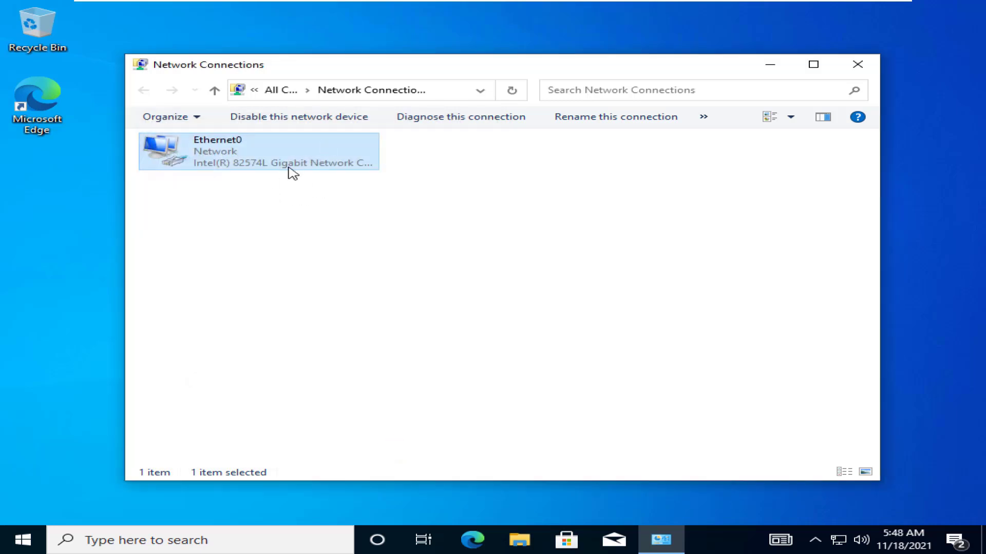
{"action": "right_click", "coordinate": [276, 151]}
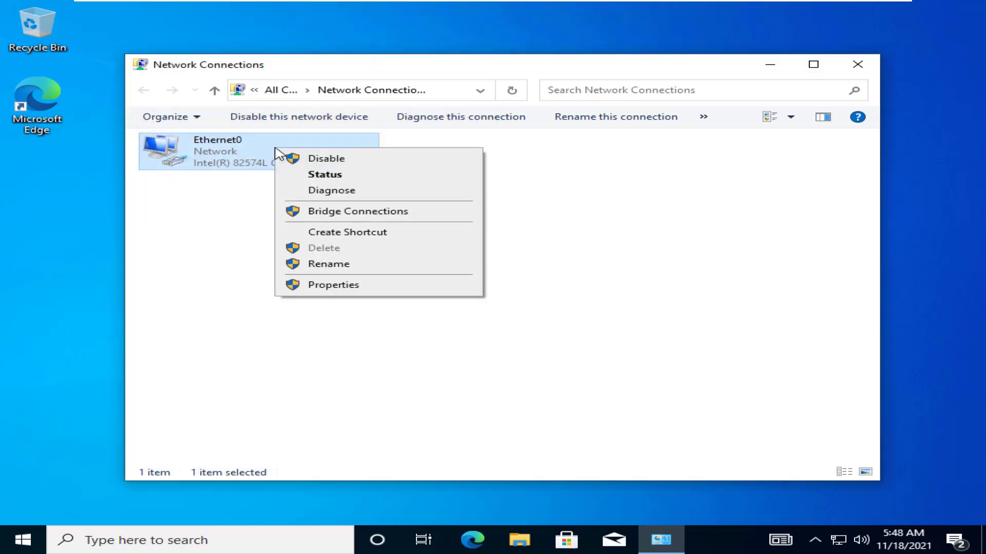
{"action": "mouse_move", "coordinate": [340, 158]}
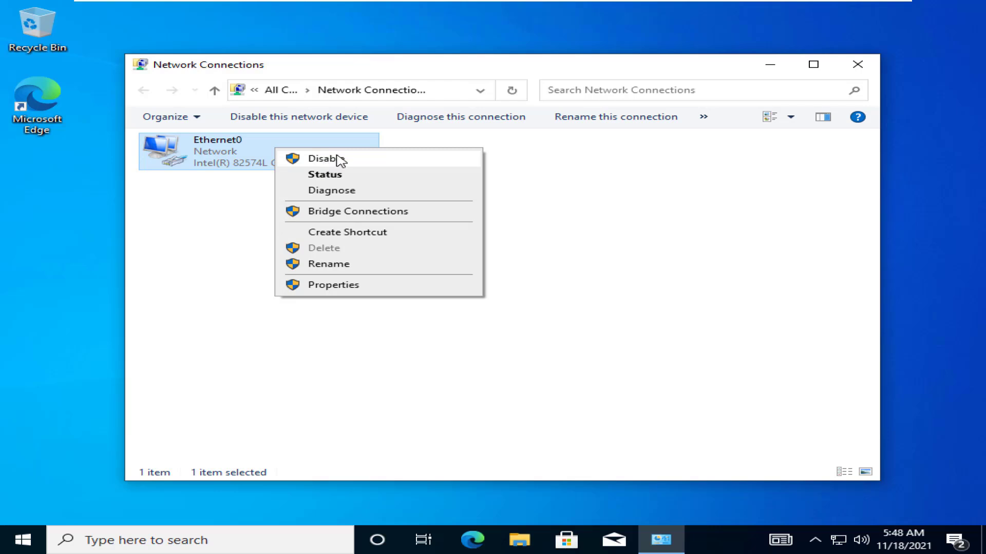
{"action": "left_click", "coordinate": [326, 158]}
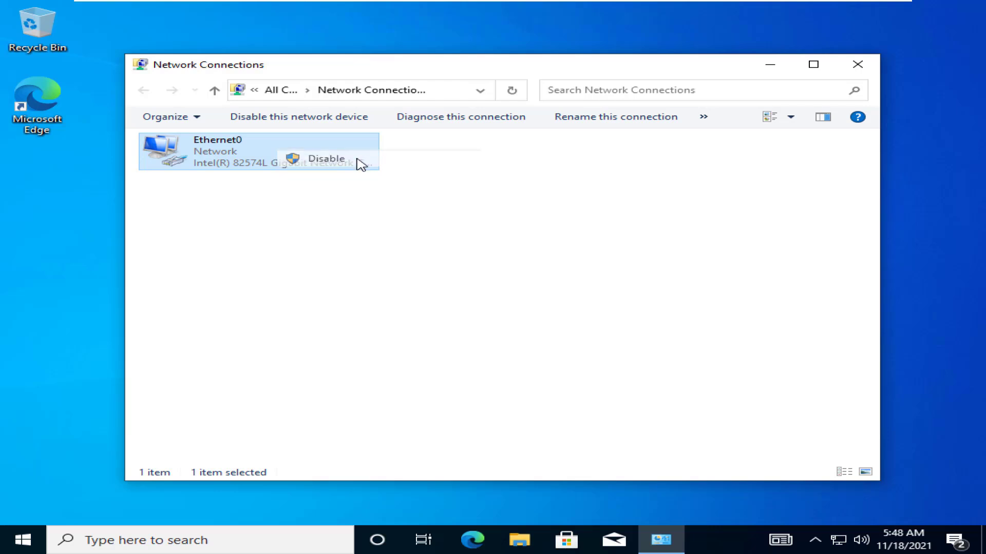
{"action": "left_click", "coordinate": [325, 158]}
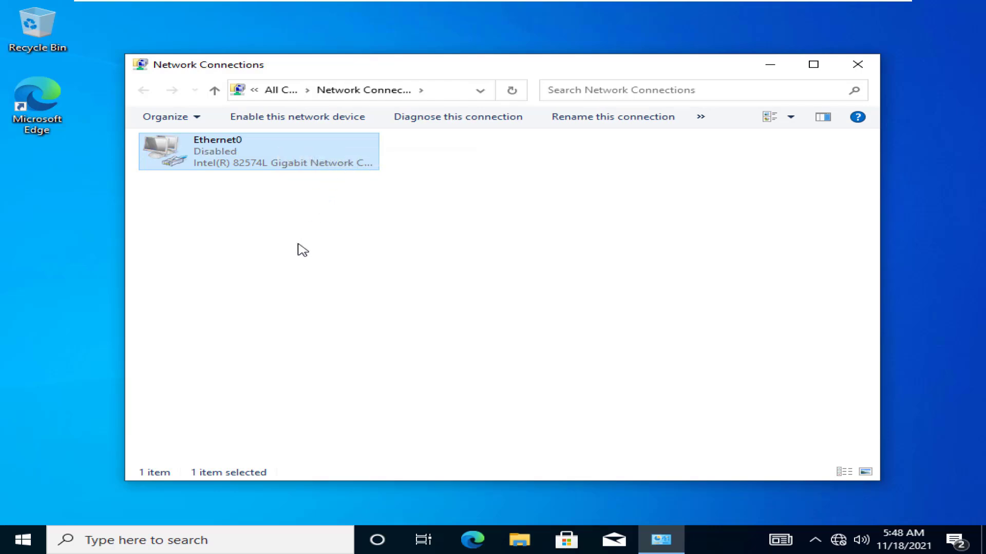
{"action": "mouse_move", "coordinate": [287, 155]}
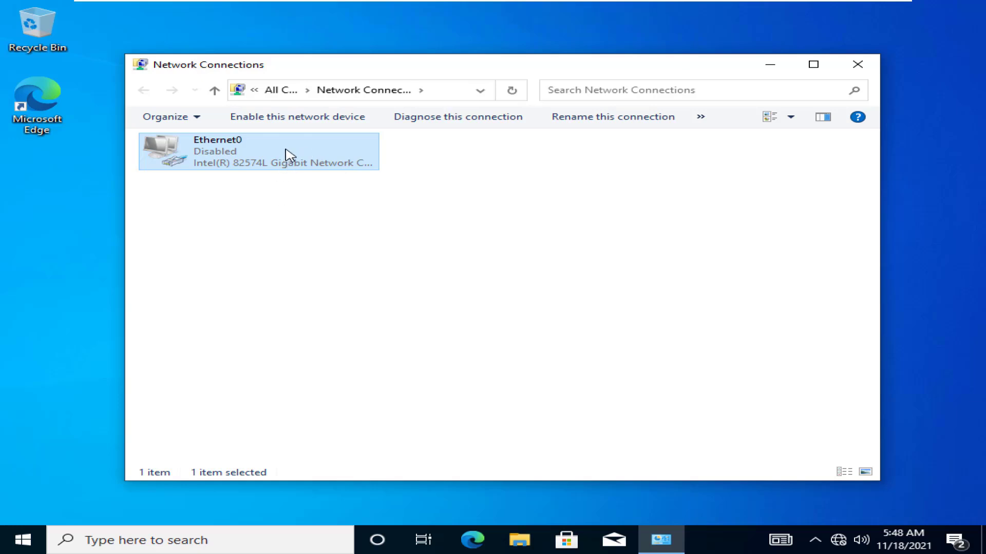
- Re-enable the disabled Ethernet0 connection
{"action": "right_click", "coordinate": [286, 154]}
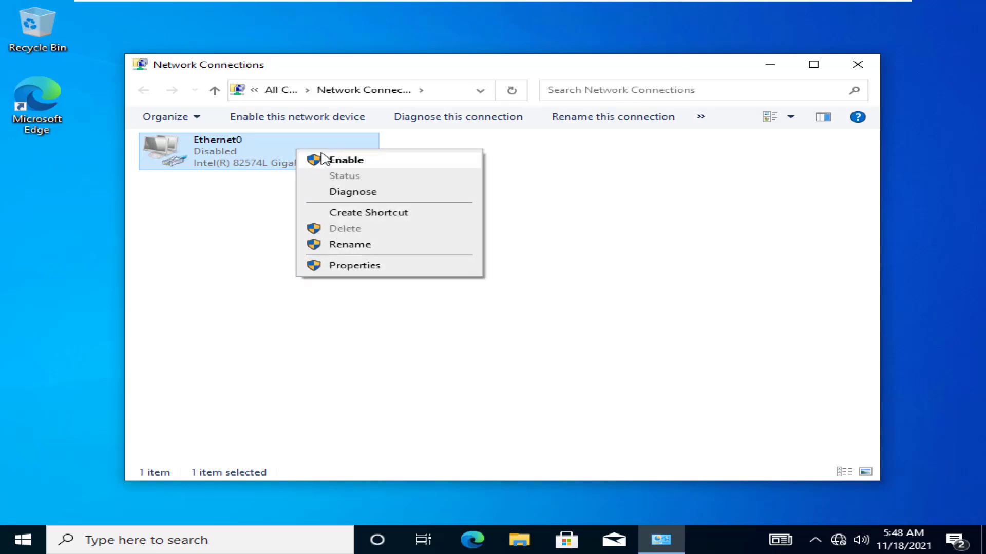
{"action": "left_click", "coordinate": [345, 160]}
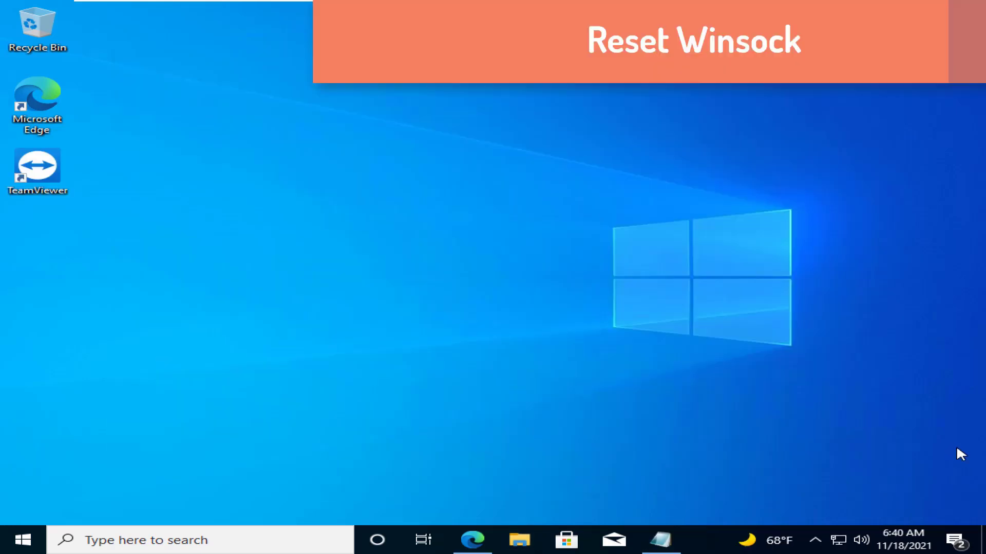
{"action": "mouse_move", "coordinate": [635, 339]}
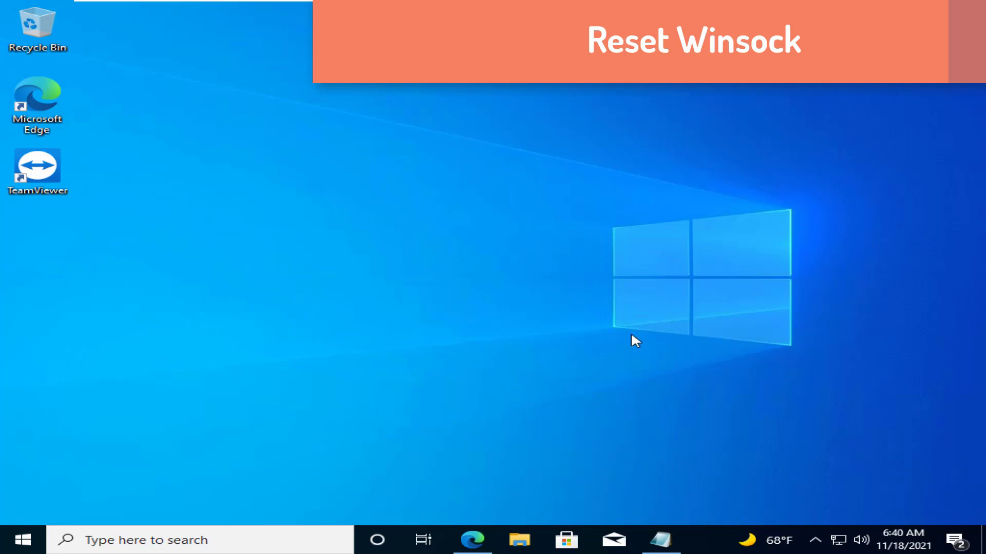
{"action": "mouse_move", "coordinate": [554, 331]}
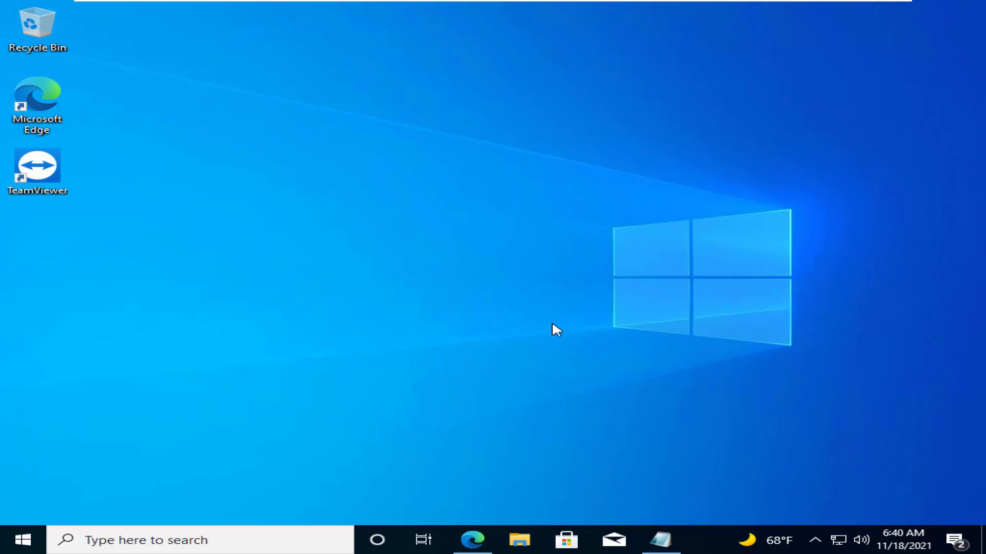
{"action": "mouse_move", "coordinate": [303, 412]}
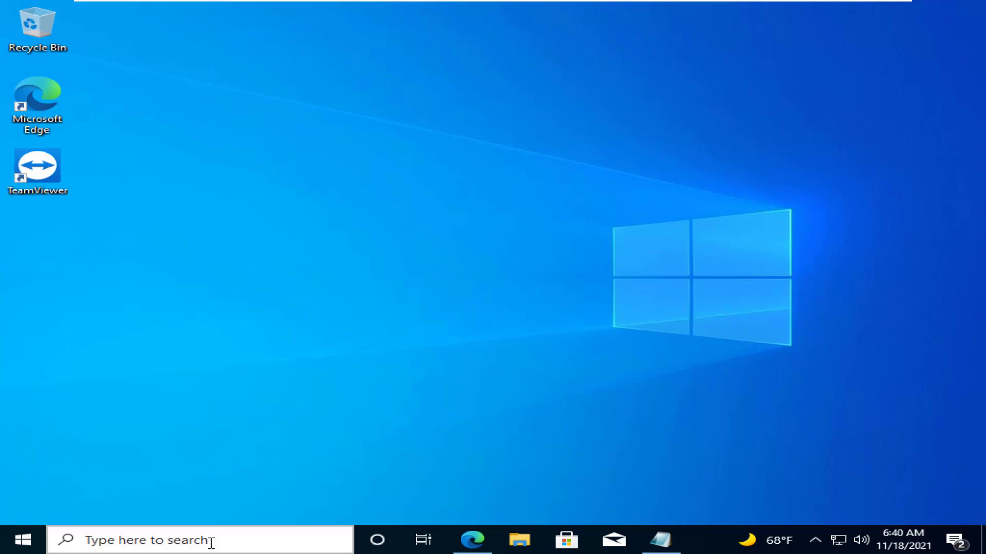
- Launch Command Prompt as administrator from Windows Search, allowing the UAC prompt
{"action": "left_click", "coordinate": [201, 540]}
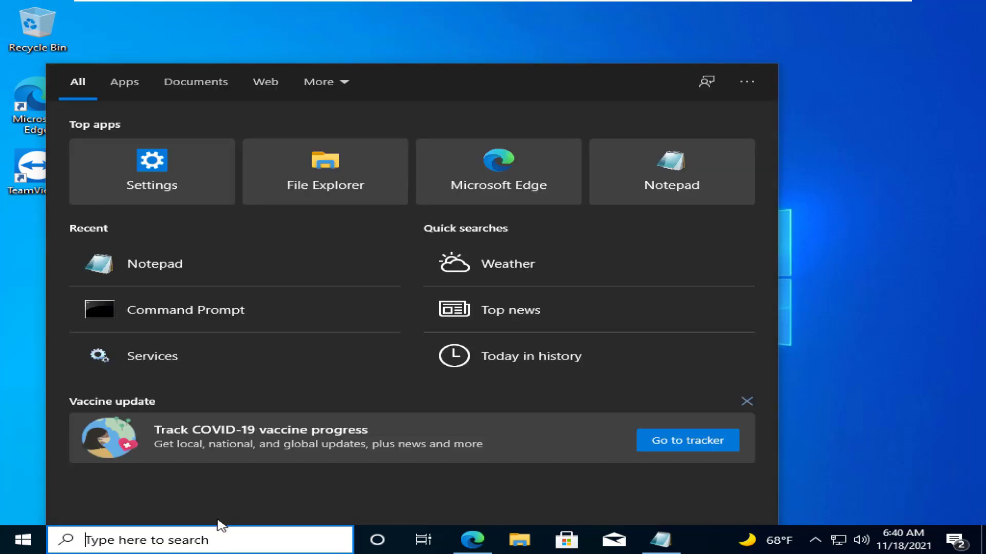
{"action": "type", "text": "cmd"}
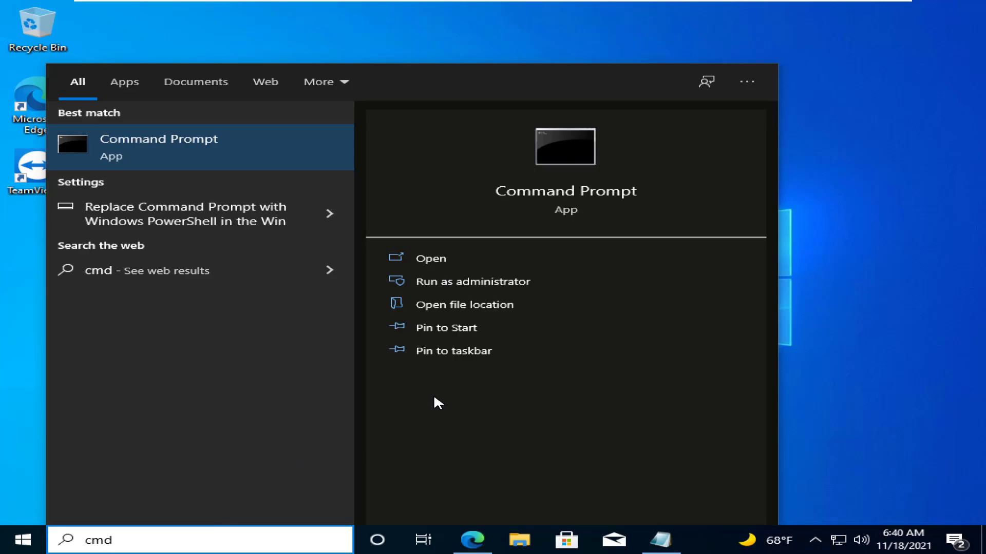
{"action": "left_click", "coordinate": [472, 281]}
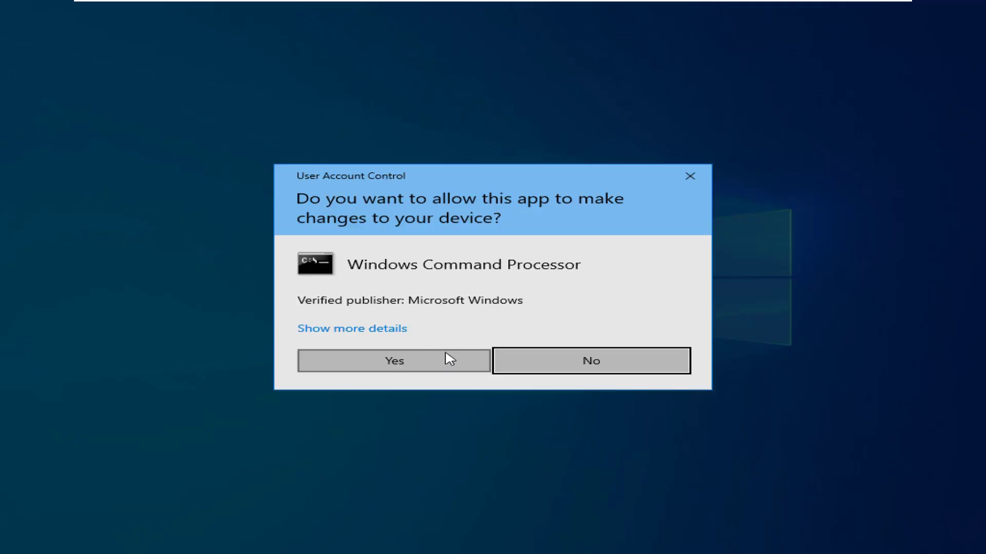
{"action": "left_click", "coordinate": [393, 360]}
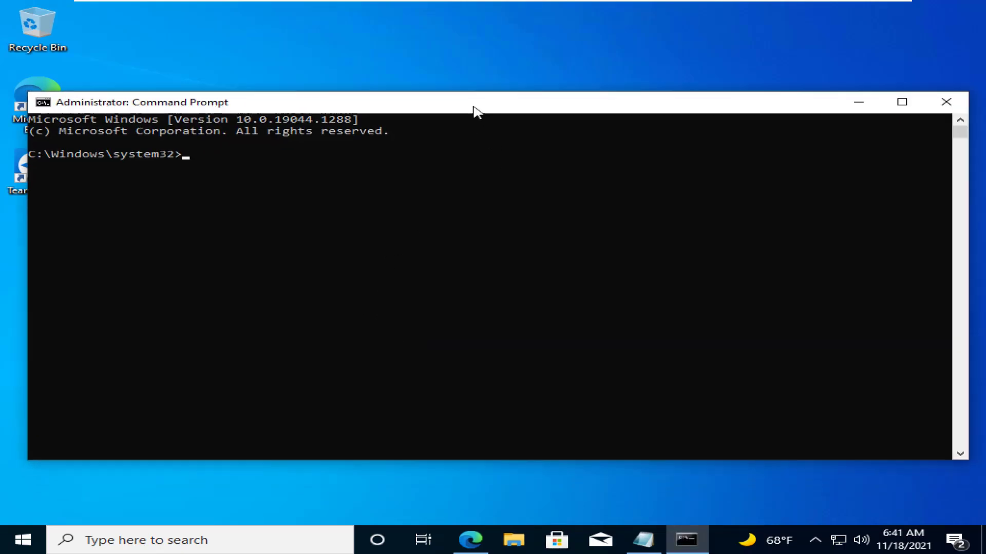
- Run 'netsh winsock reset' and 'netsh int ip reset', then close the Command Prompt
{"action": "left_click", "coordinate": [346, 163]}
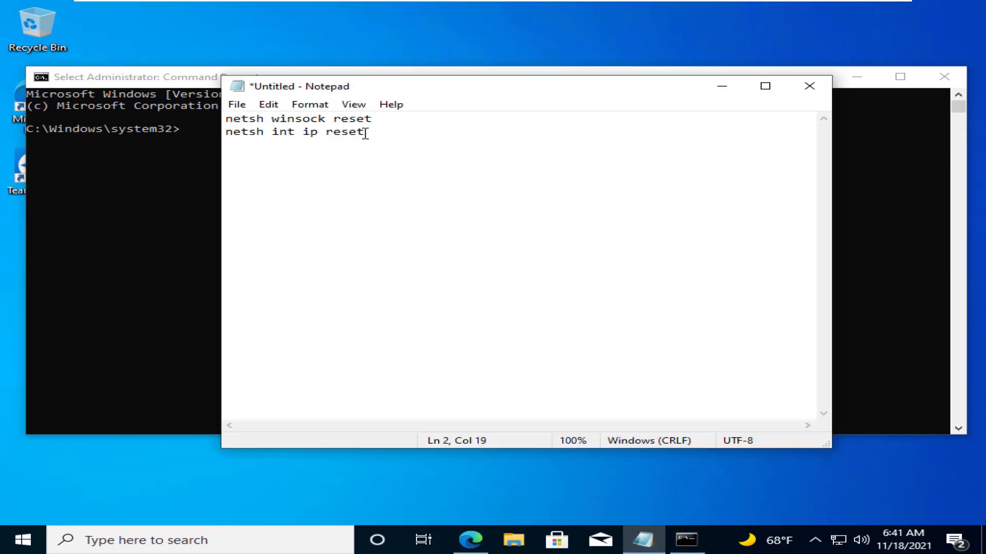
{"action": "key", "text": "ctrl+a"}
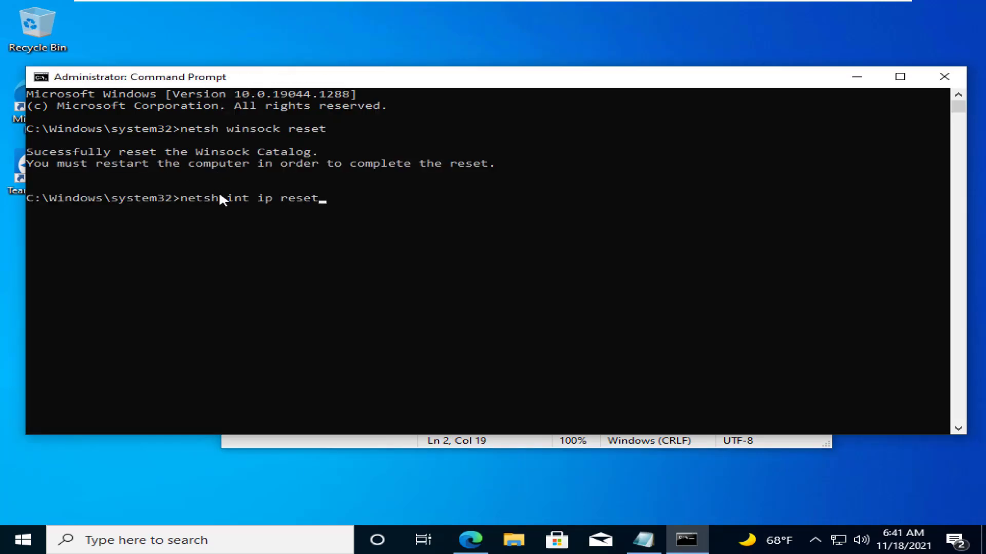
{"action": "key", "text": "Return"}
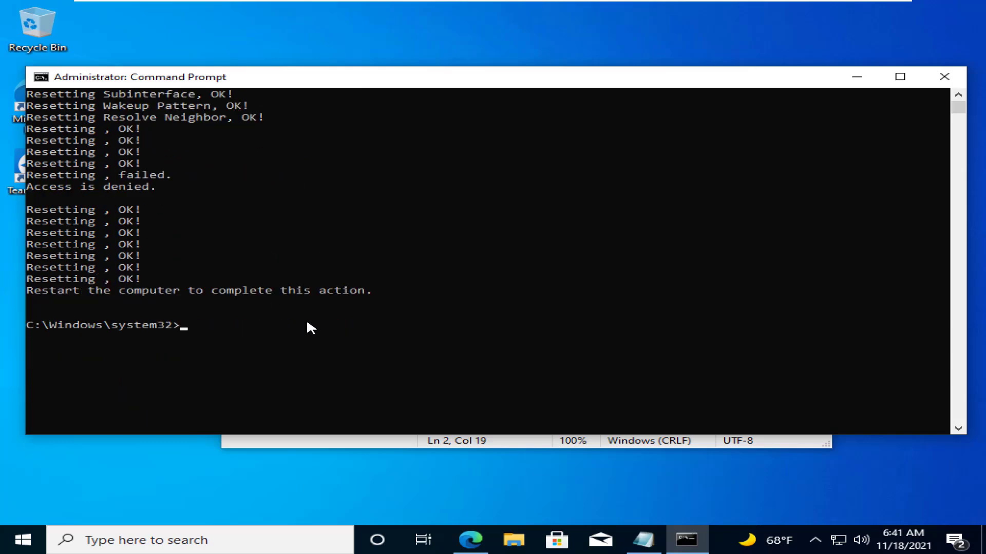
{"action": "mouse_move", "coordinate": [914, 84]}
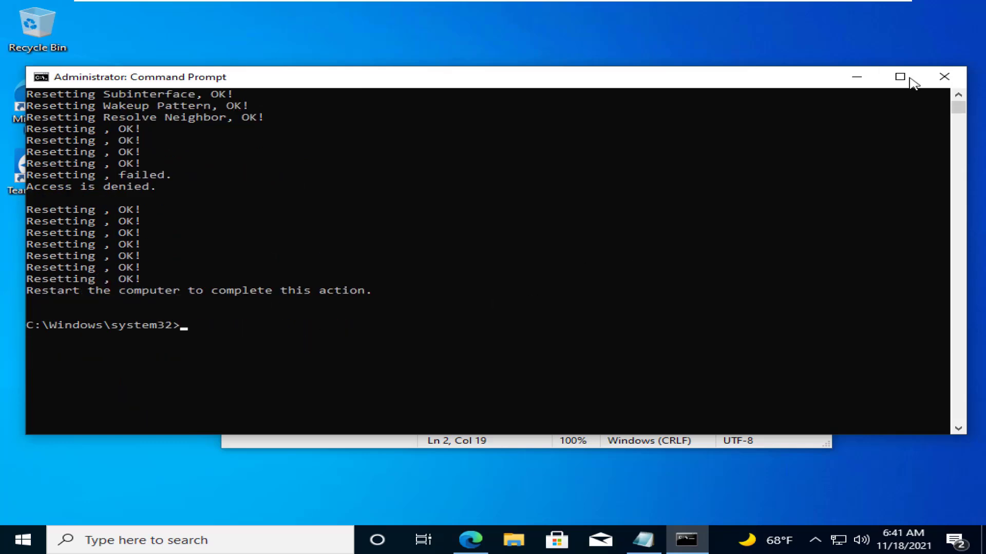
{"action": "left_click", "coordinate": [943, 76]}
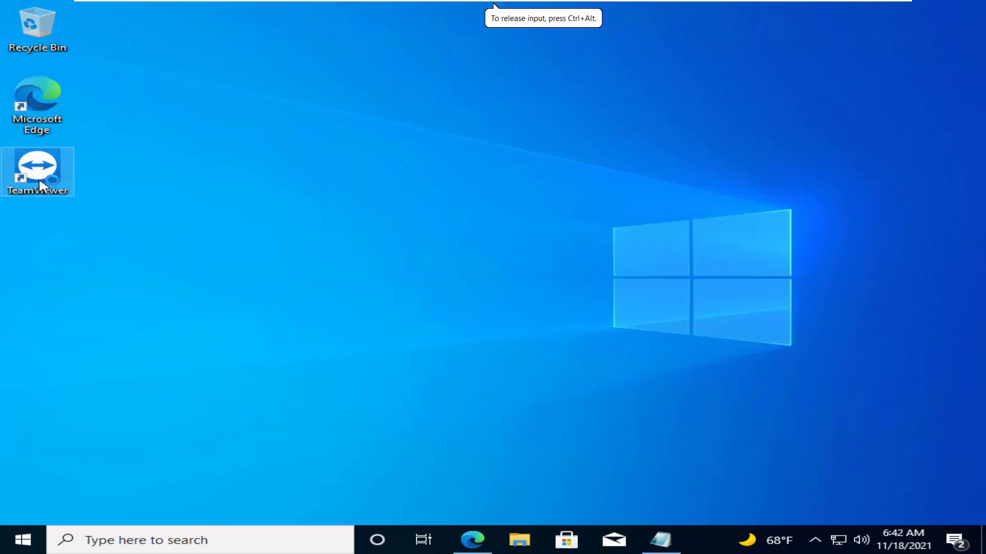
{"action": "double_click", "coordinate": [37, 171]}
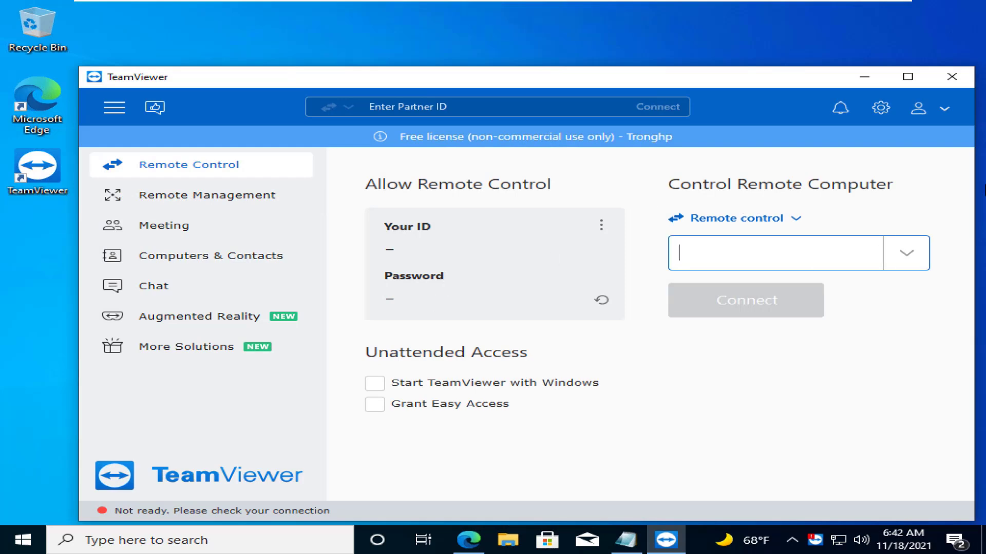
{"action": "left_click", "coordinate": [956, 77]}
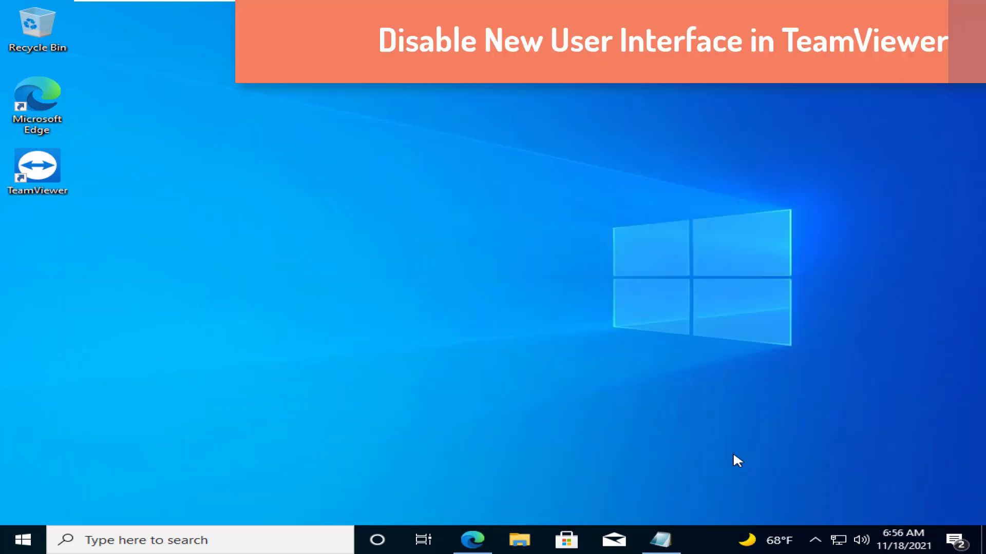
{"action": "mouse_move", "coordinate": [626, 453]}
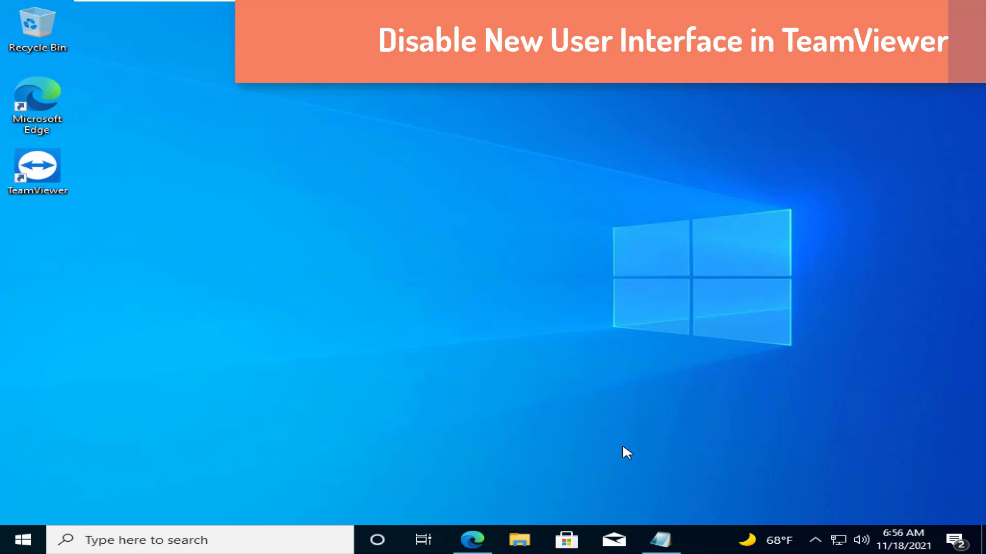
{"action": "mouse_move", "coordinate": [49, 183]}
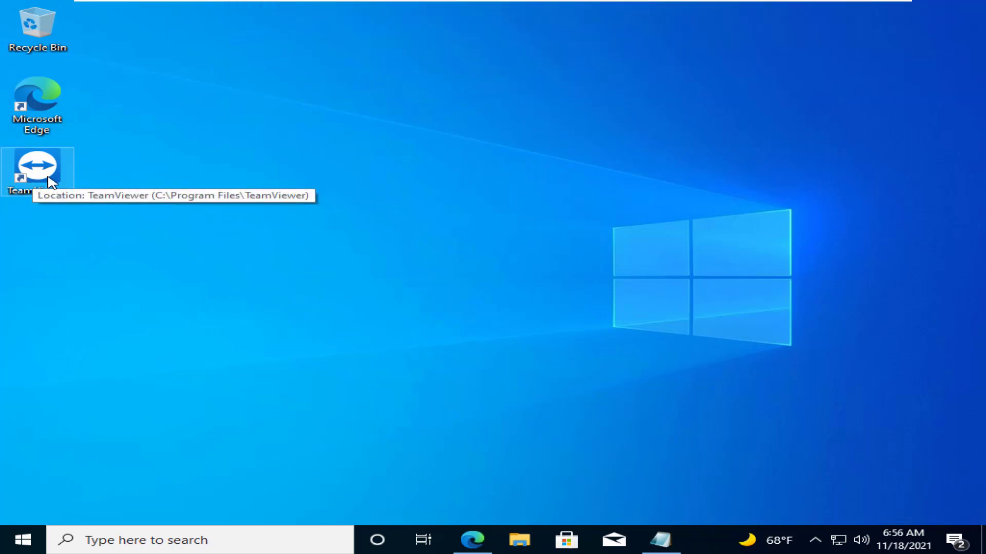
- Relaunch TeamViewer and reveal the full advanced settings under Extras > Options > Advanced
{"action": "double_click", "coordinate": [37, 170]}
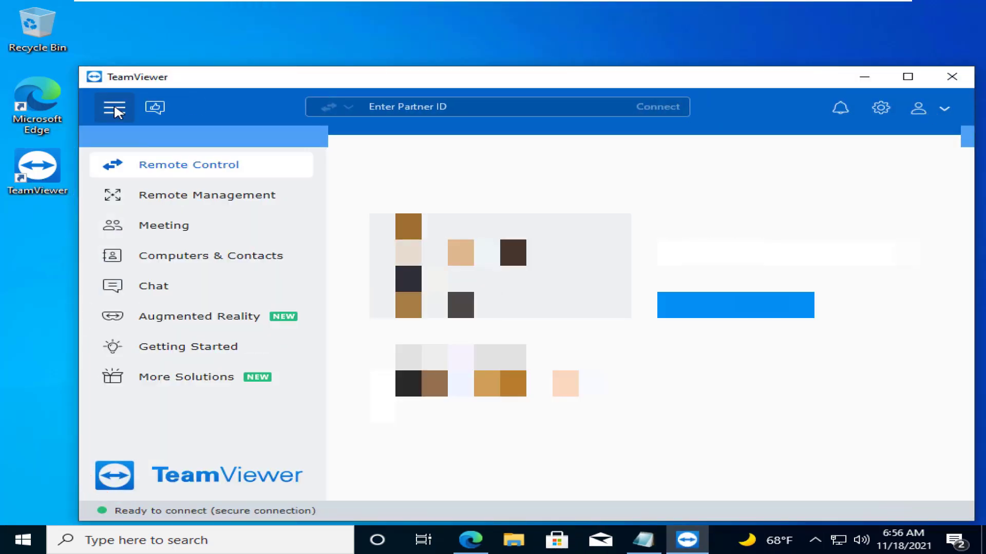
{"action": "left_click", "coordinate": [114, 107]}
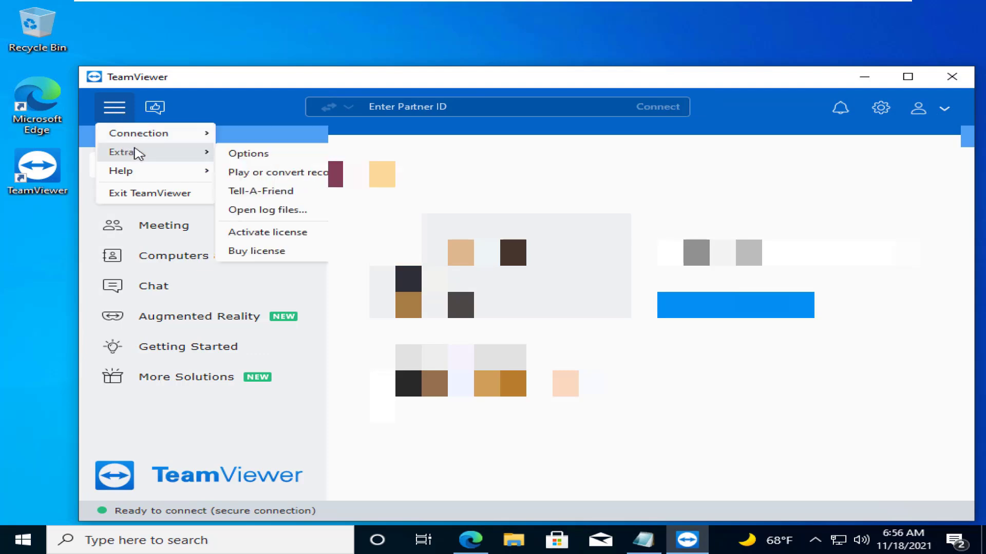
{"action": "mouse_move", "coordinate": [248, 154]}
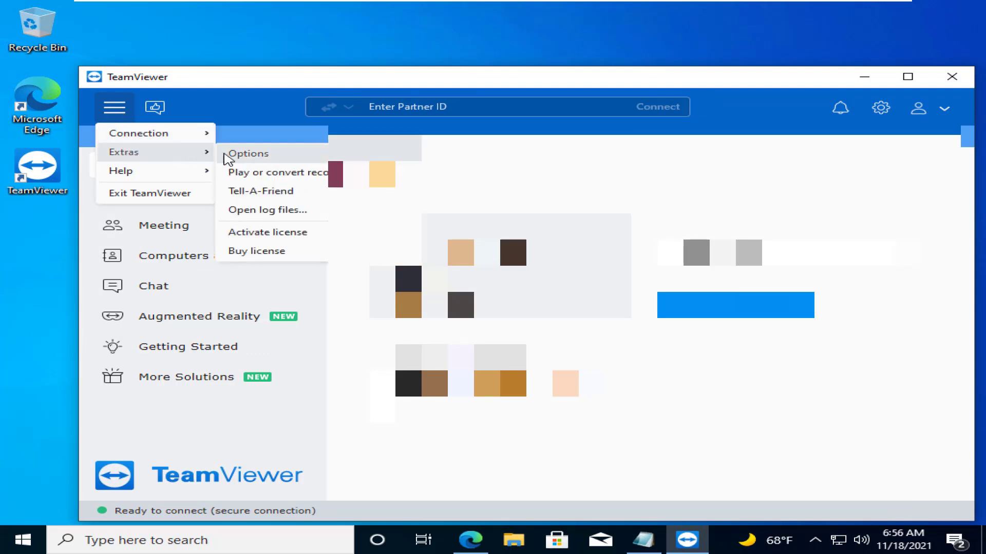
{"action": "left_click", "coordinate": [114, 106]}
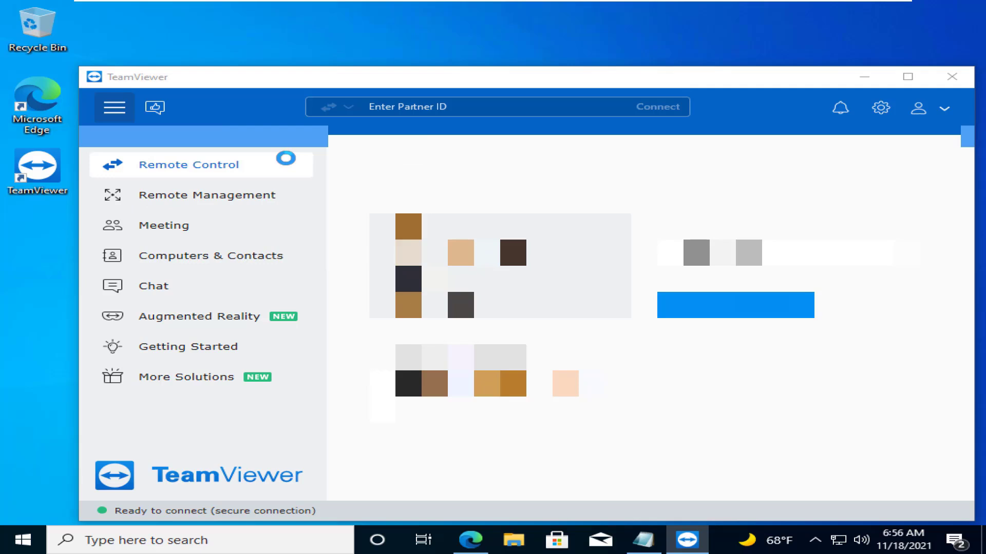
{"action": "left_click", "coordinate": [881, 107]}
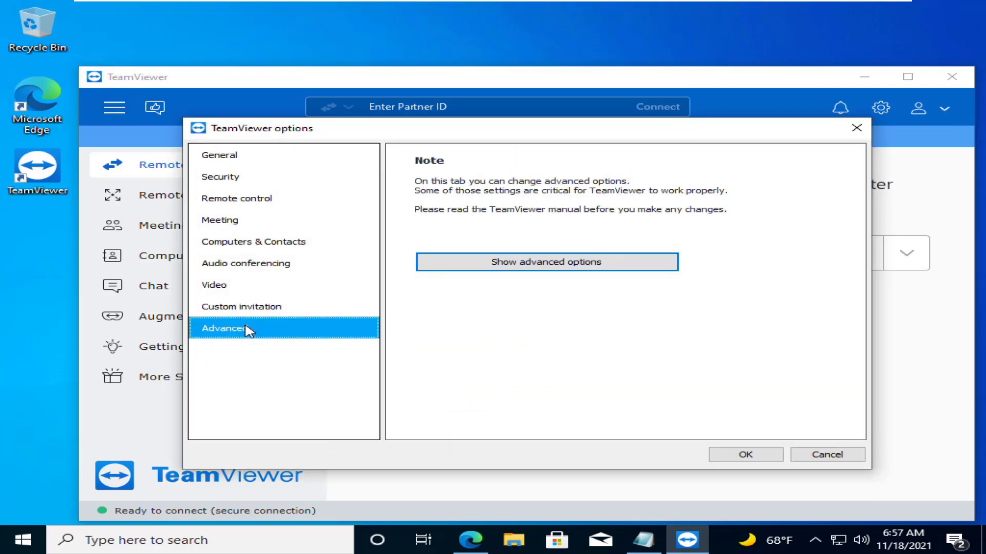
{"action": "mouse_move", "coordinate": [474, 262]}
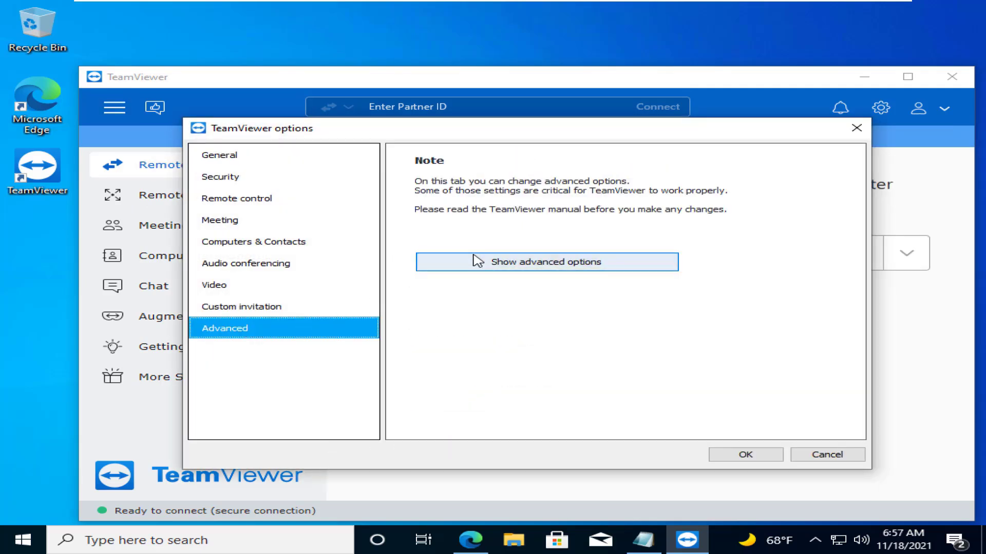
{"action": "left_click", "coordinate": [545, 262]}
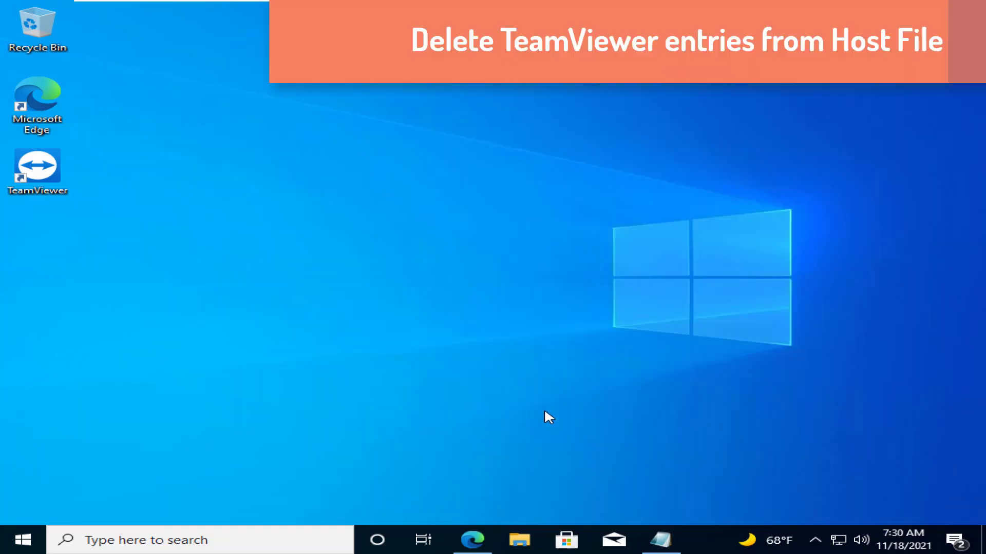
{"action": "mouse_move", "coordinate": [519, 540]}
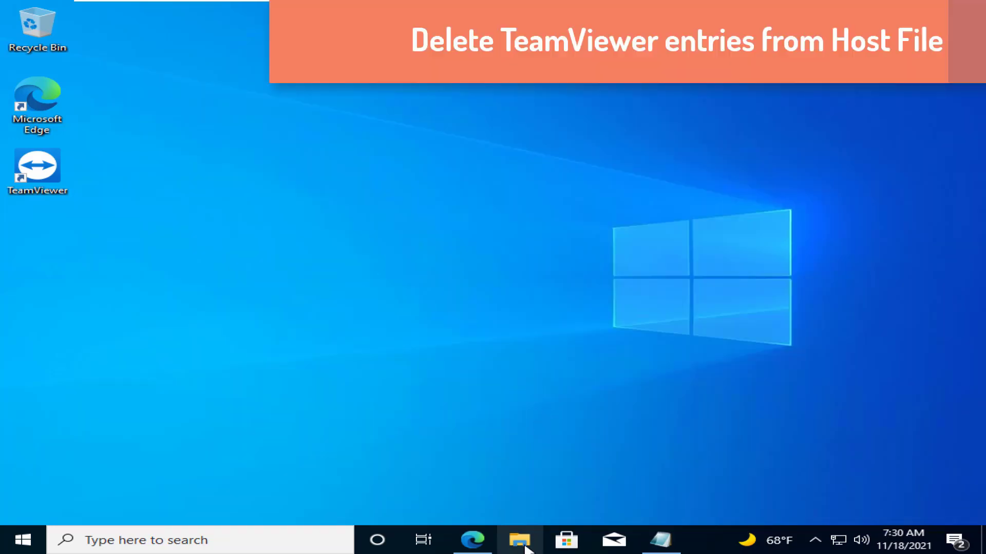
- Browse File Explorer to C:\Windows\System32\drivers\etc and start opening the hosts file
{"action": "left_click", "coordinate": [520, 540]}
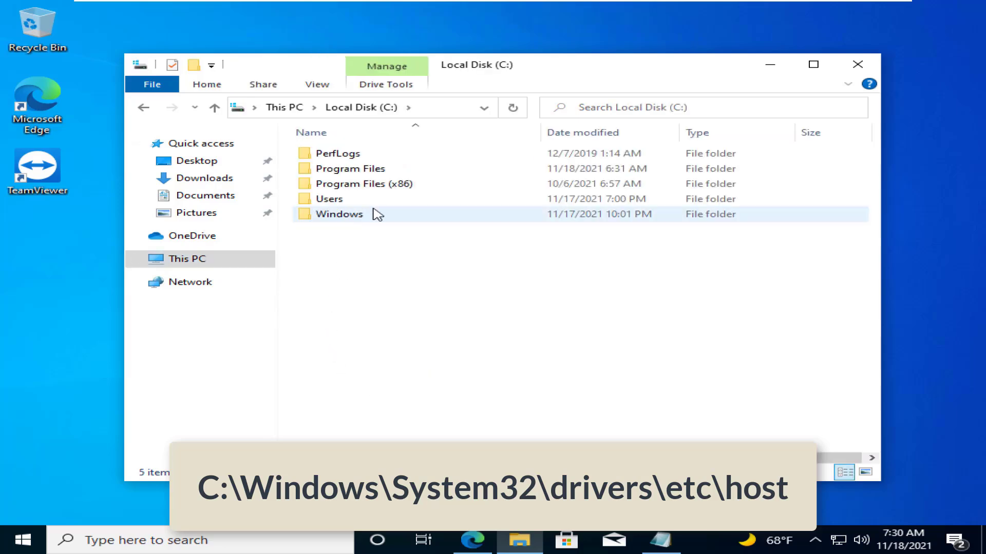
{"action": "double_click", "coordinate": [338, 215]}
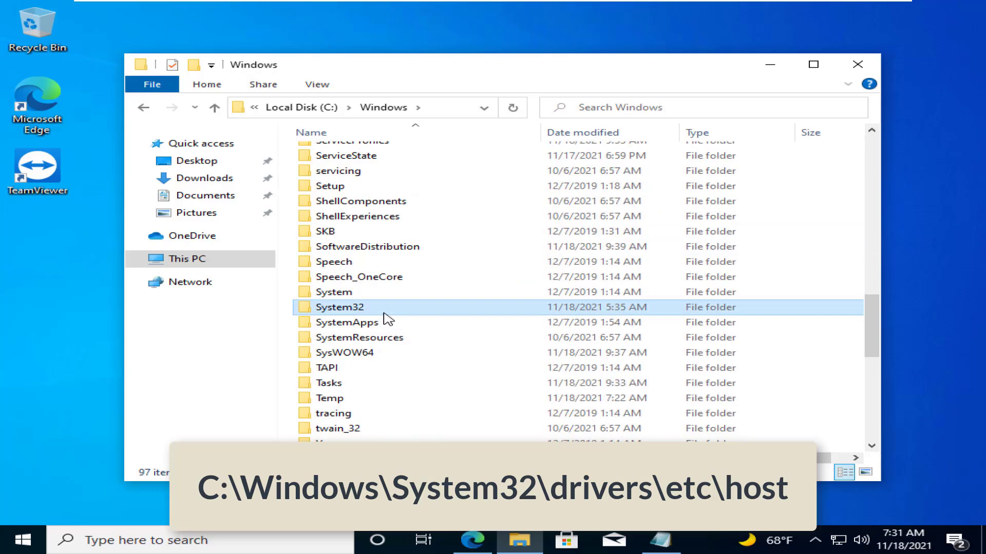
{"action": "double_click", "coordinate": [338, 307]}
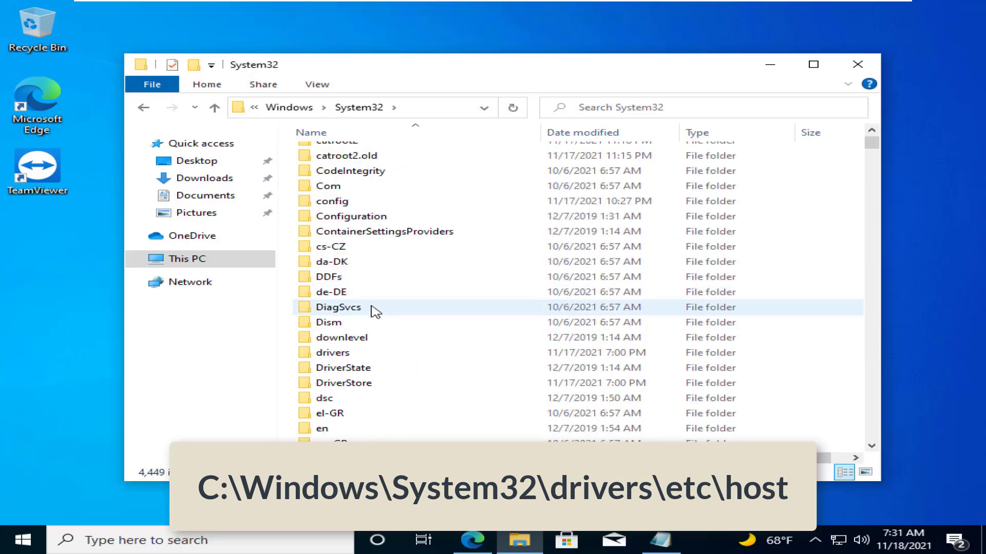
{"action": "double_click", "coordinate": [335, 352]}
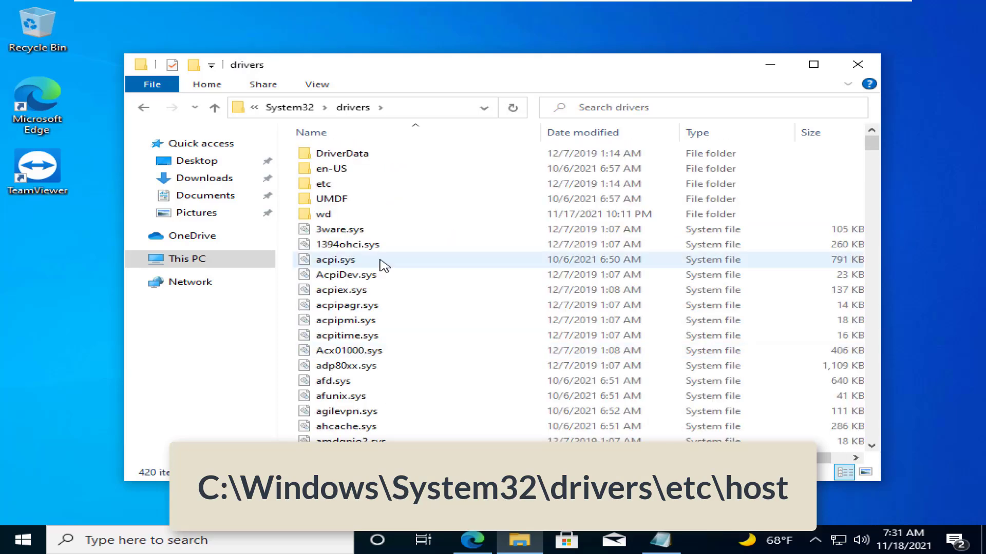
{"action": "left_click", "coordinate": [324, 184]}
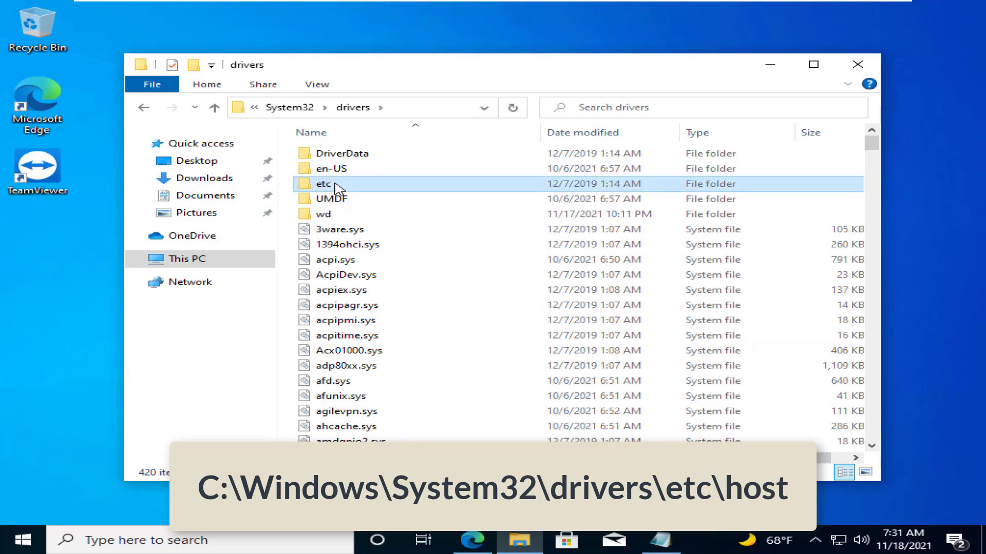
{"action": "double_click", "coordinate": [325, 184]}
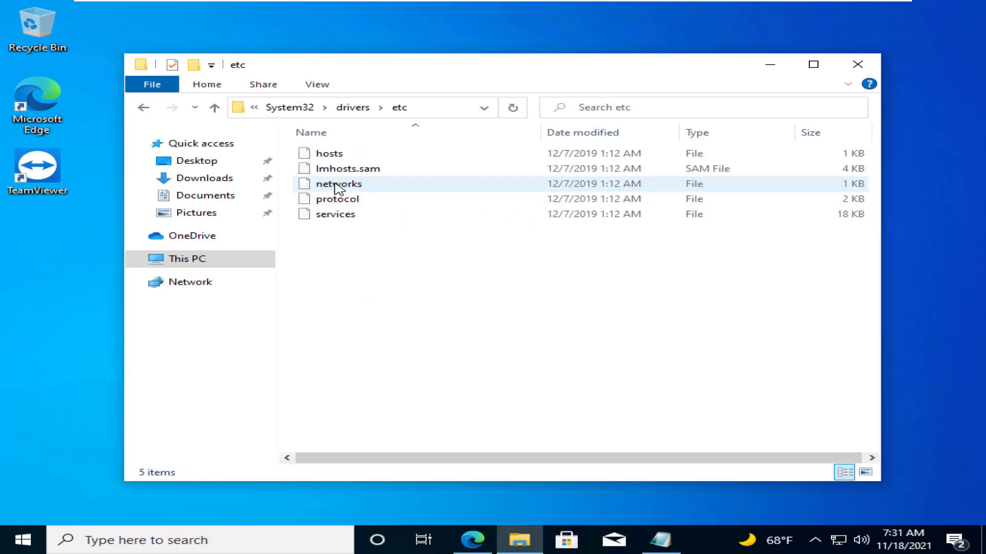
{"action": "mouse_move", "coordinate": [356, 155]}
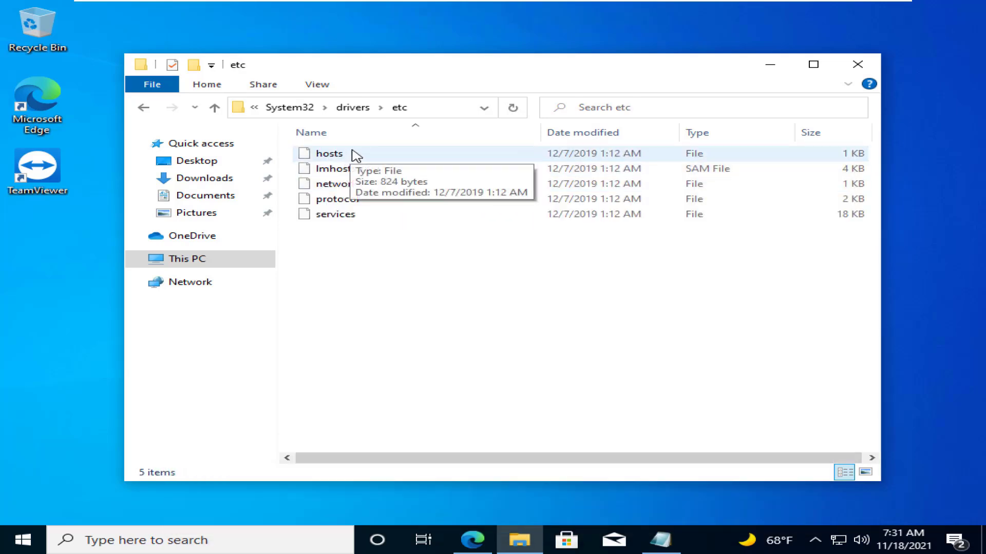
{"action": "double_click", "coordinate": [328, 153]}
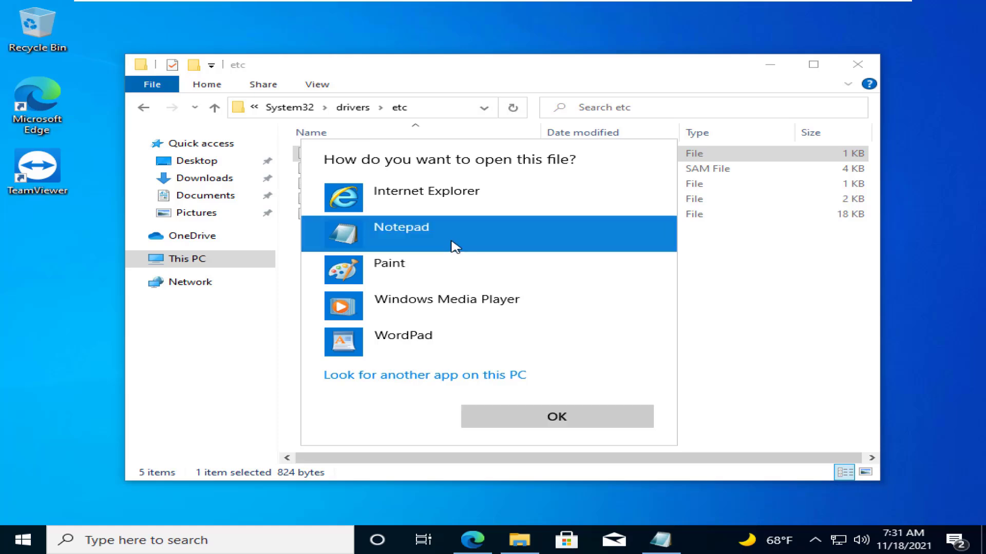
- Open hosts in Notepad, remove the TeamViewer lines below localhost, and go to save via File
{"action": "left_click", "coordinate": [555, 417]}
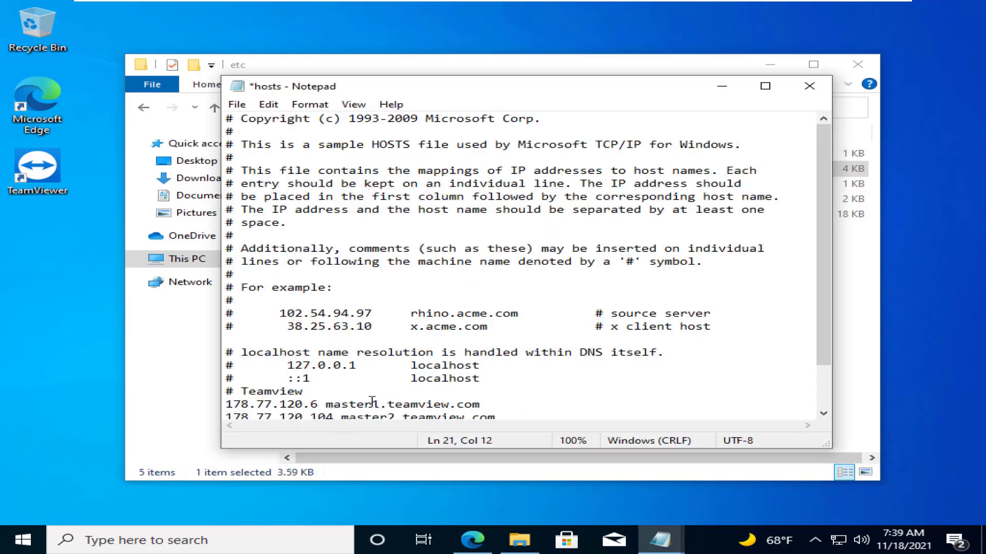
{"action": "scroll", "scroll_direction": "down", "scroll_amount": 3}
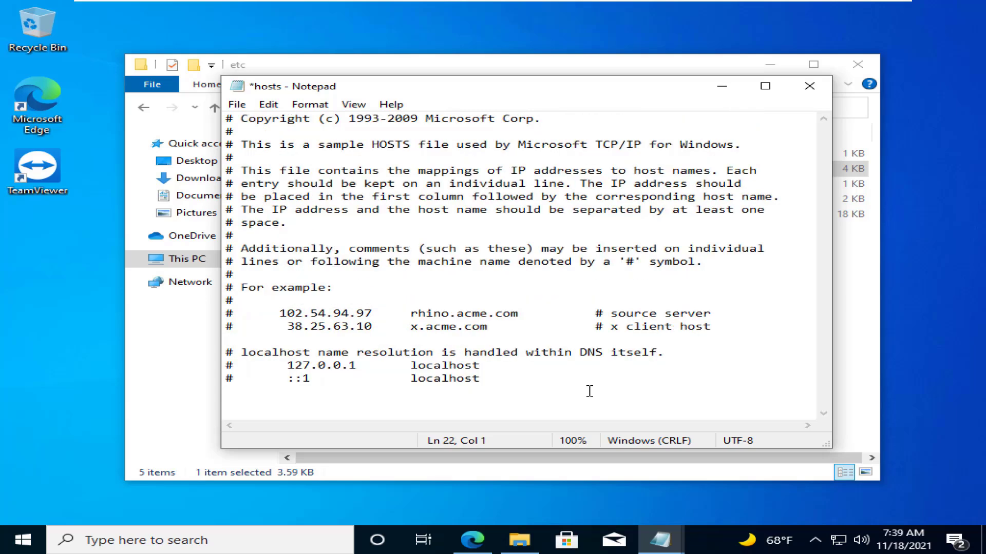
{"action": "left_click", "coordinate": [228, 391]}
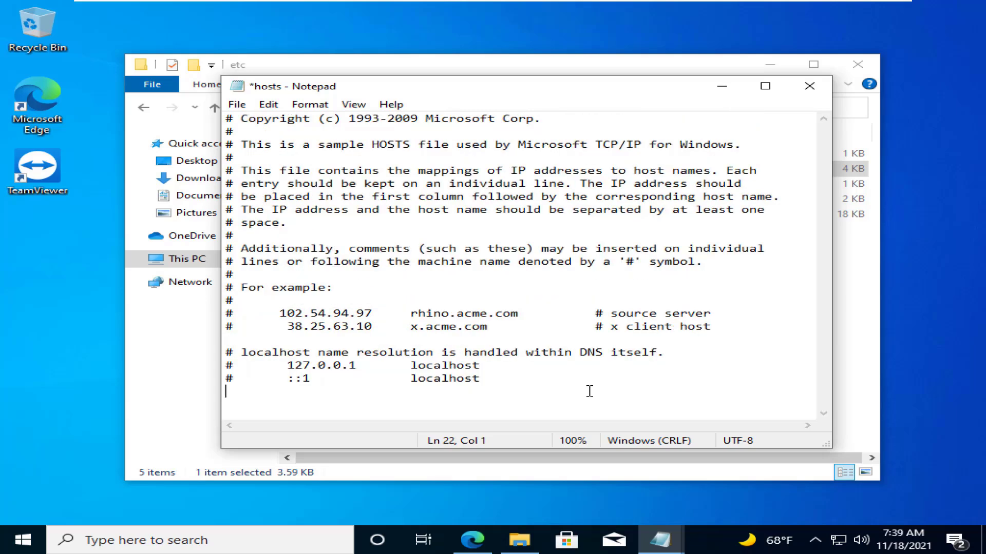
{"action": "mouse_move", "coordinate": [225, 118]}
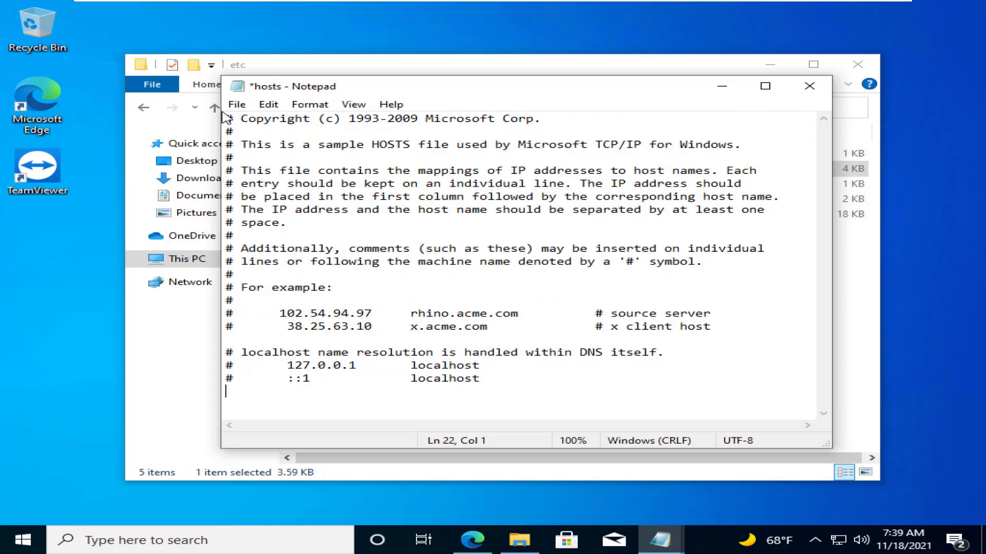
{"action": "left_click", "coordinate": [237, 105]}
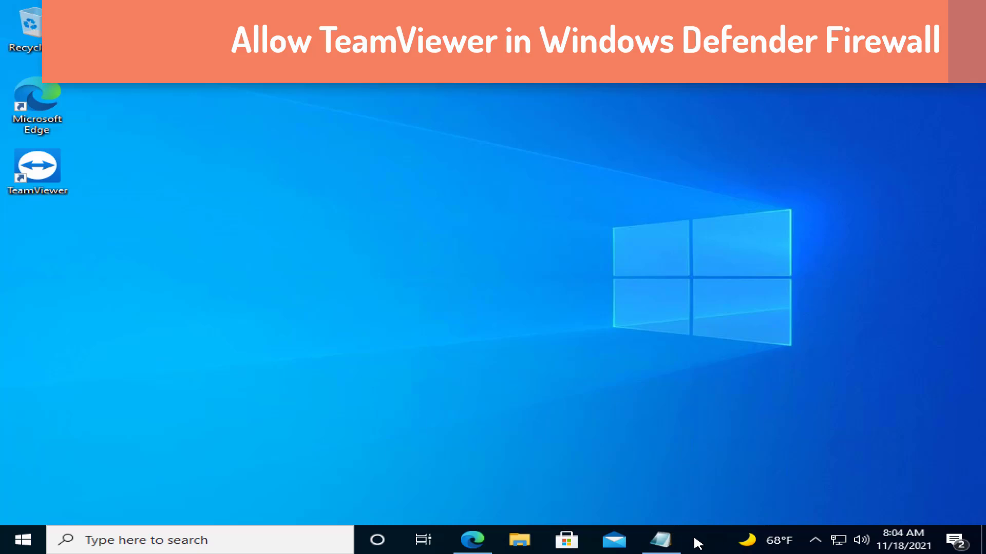
{"action": "mouse_move", "coordinate": [692, 529]}
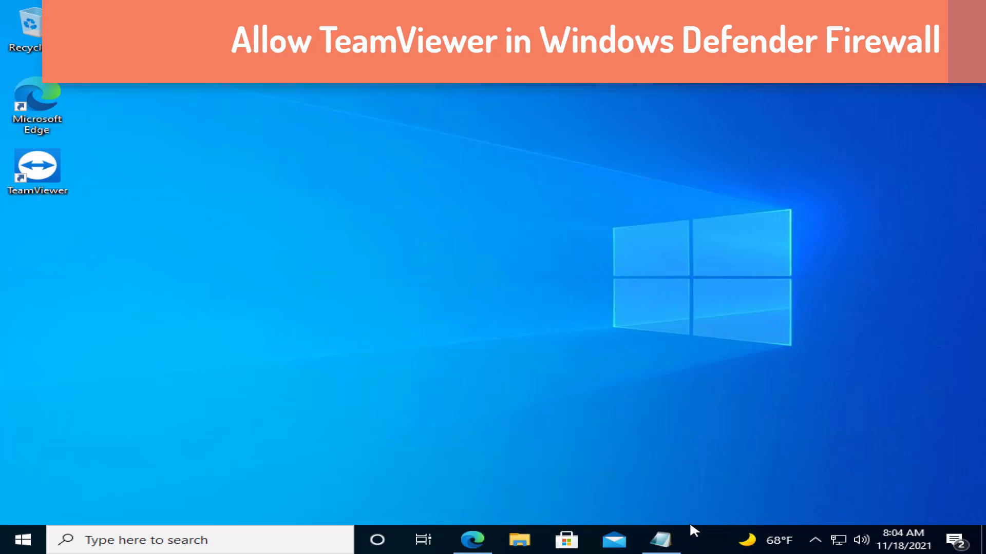
{"action": "mouse_move", "coordinate": [684, 521]}
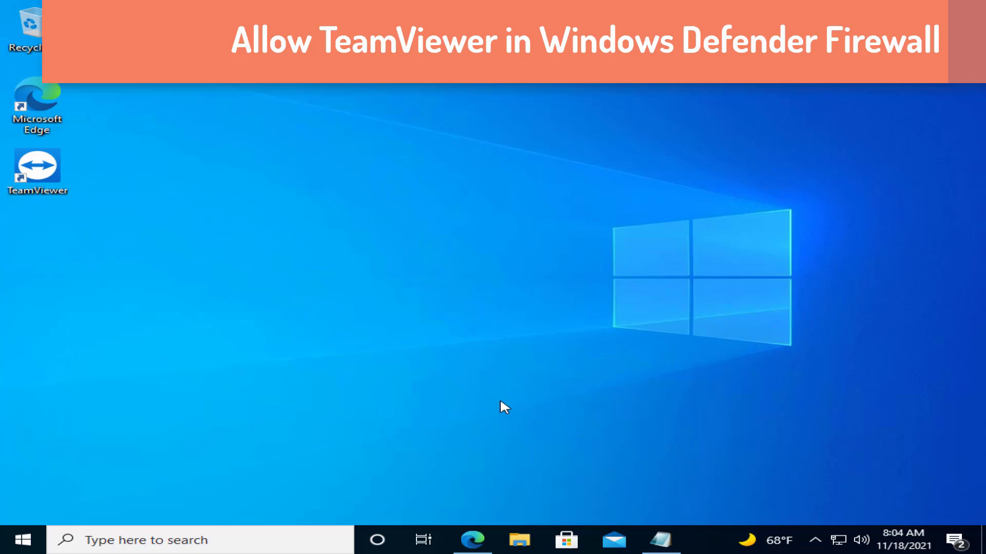
{"action": "mouse_move", "coordinate": [262, 516]}
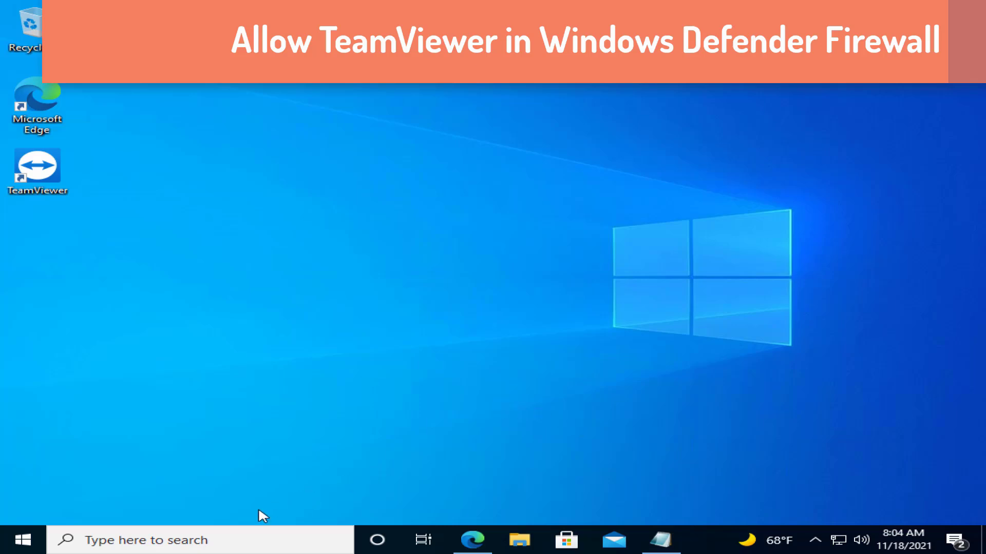
- Search the taskbar for 'Windows Defender Firewall' to open its control panel
{"action": "left_click", "coordinate": [201, 539]}
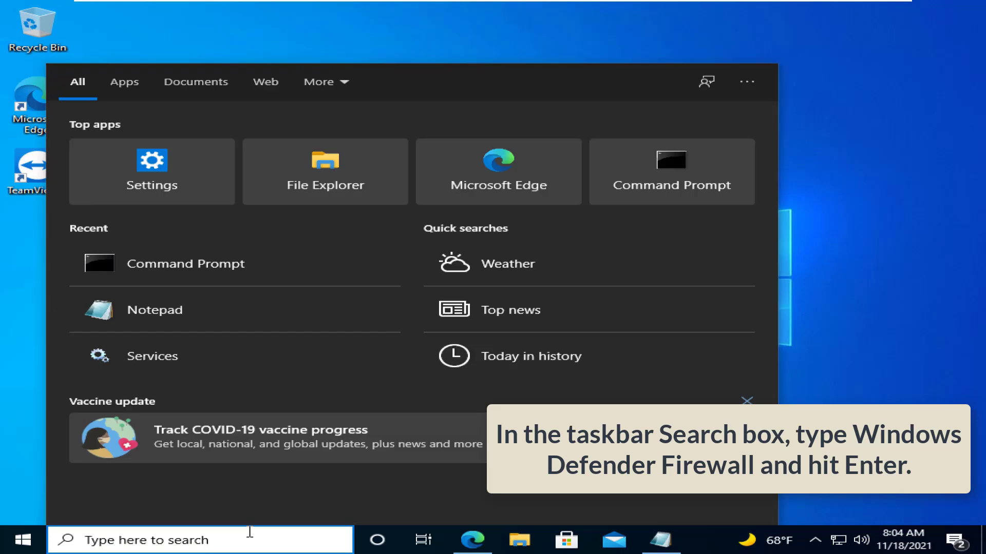
{"action": "type", "text": "Windows Defender Firewall"}
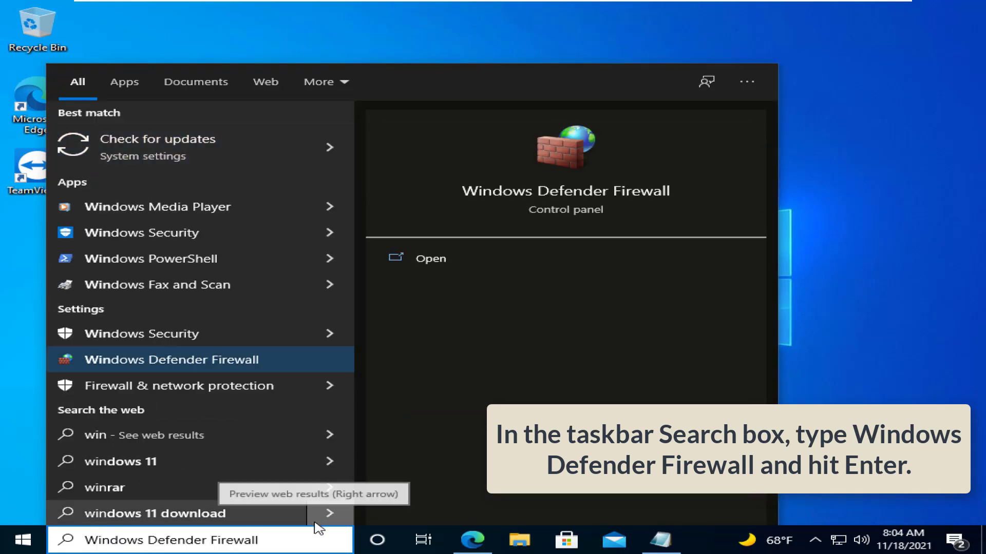
{"action": "mouse_move", "coordinate": [261, 364]}
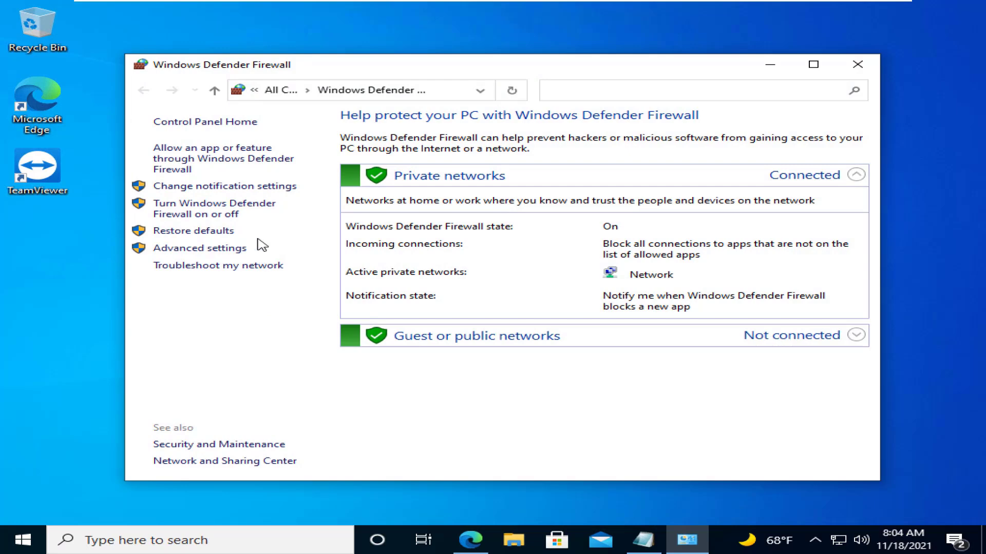
{"action": "mouse_move", "coordinate": [223, 158]}
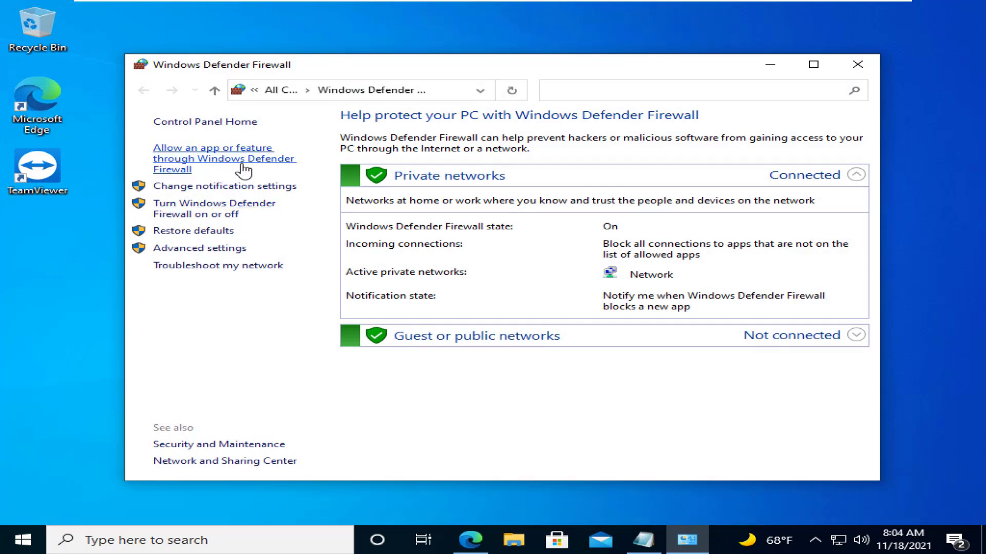
- Open the allowed apps list, unlock it with Change settings and scroll to the TeamViewer entries
{"action": "left_click", "coordinate": [223, 153]}
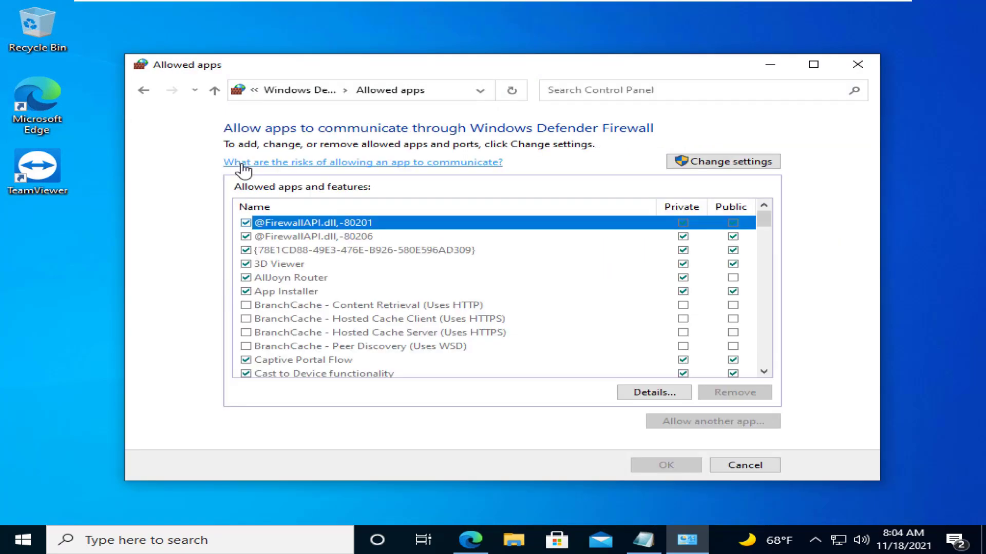
{"action": "mouse_move", "coordinate": [366, 194]}
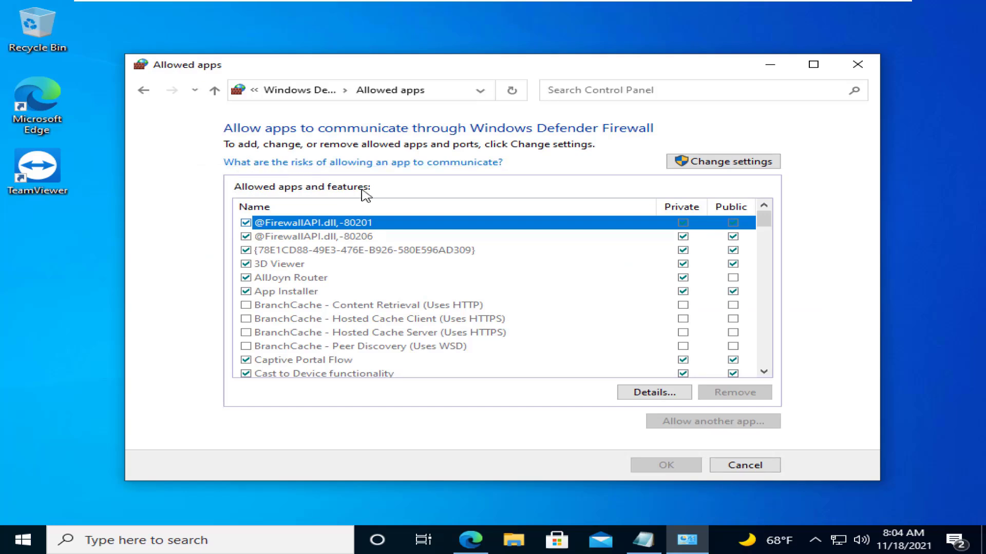
{"action": "left_click", "coordinate": [721, 161]}
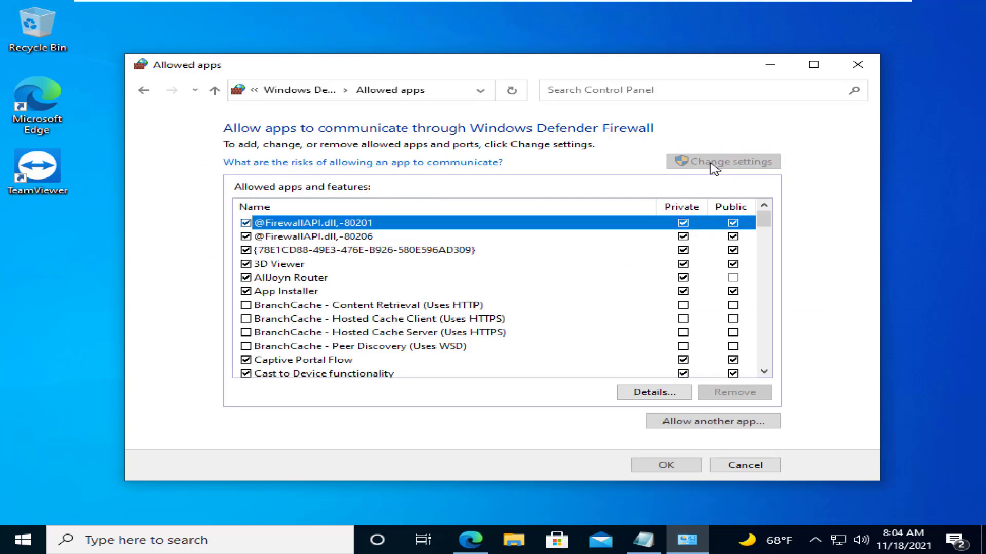
{"action": "scroll", "scroll_direction": "down", "scroll_amount": 3}
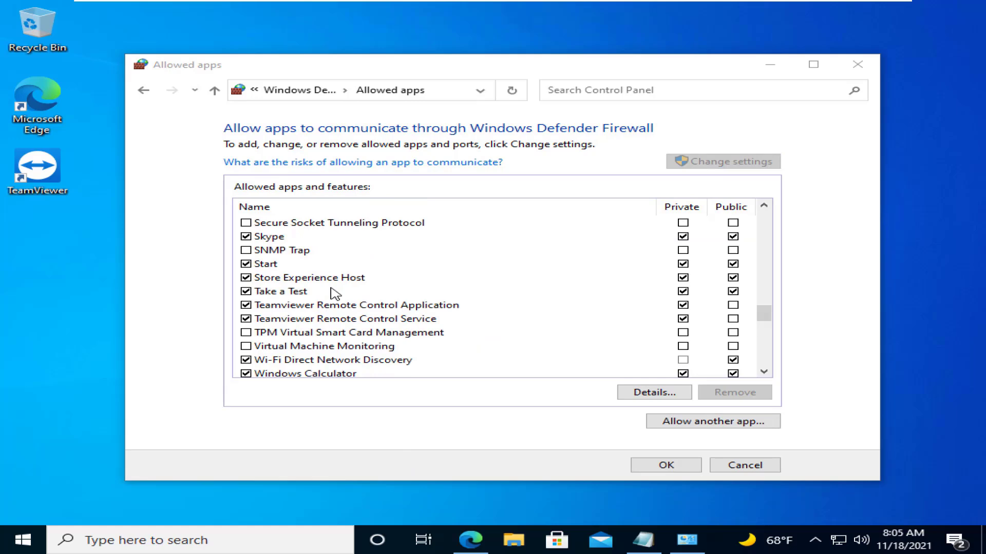